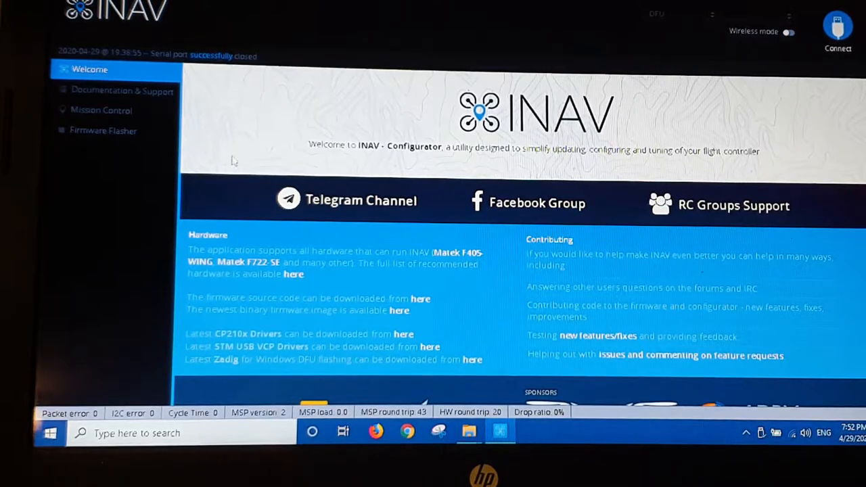
- Select MATEKF411 as the target board in the Firmware Flasher
left_click(103, 130)
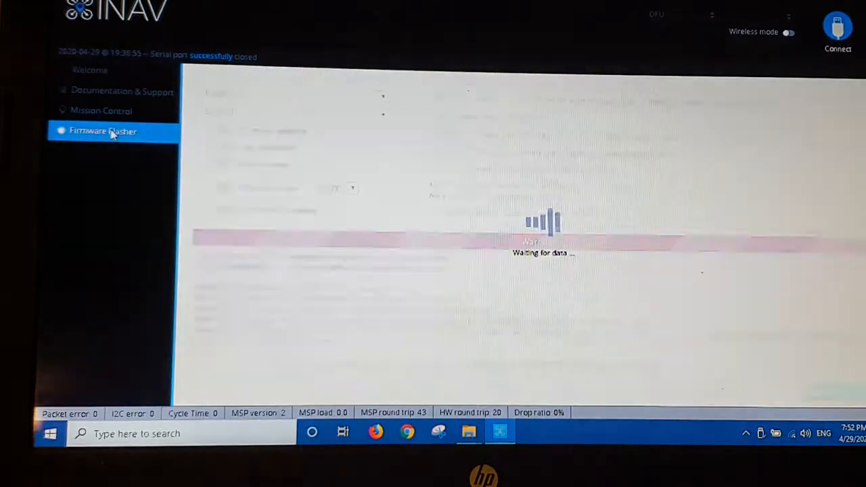
left_click(103, 131)
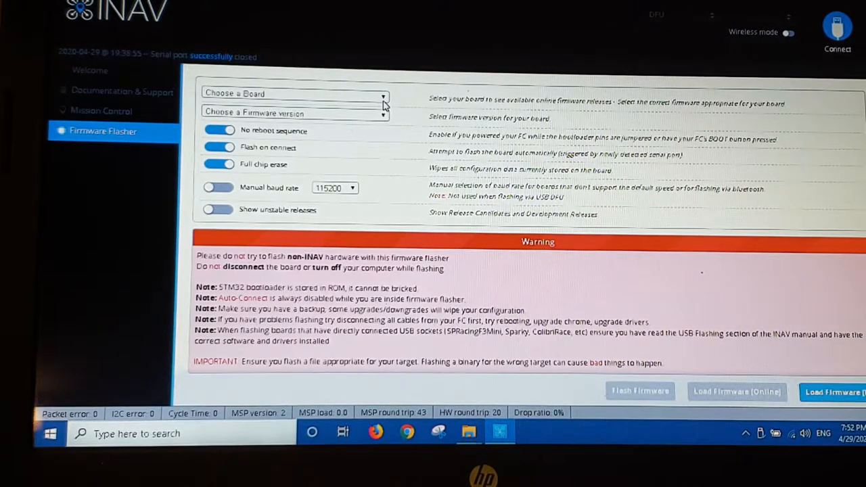
left_click(295, 93)
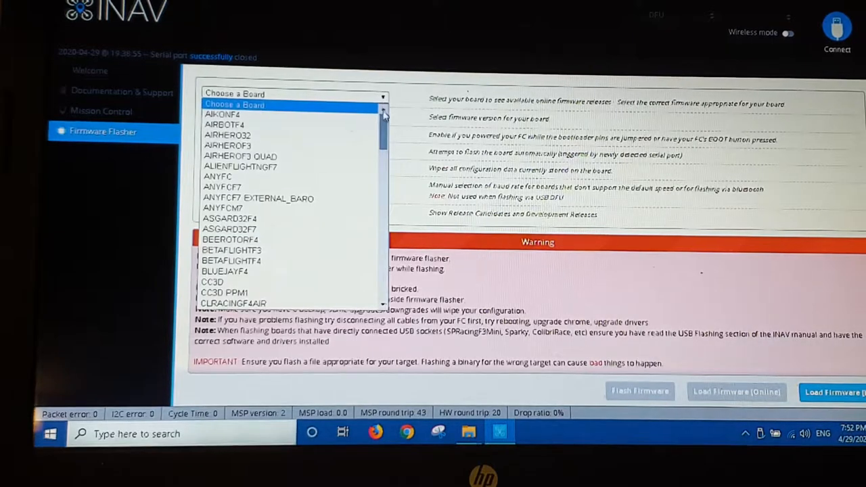
scroll("down", 3)
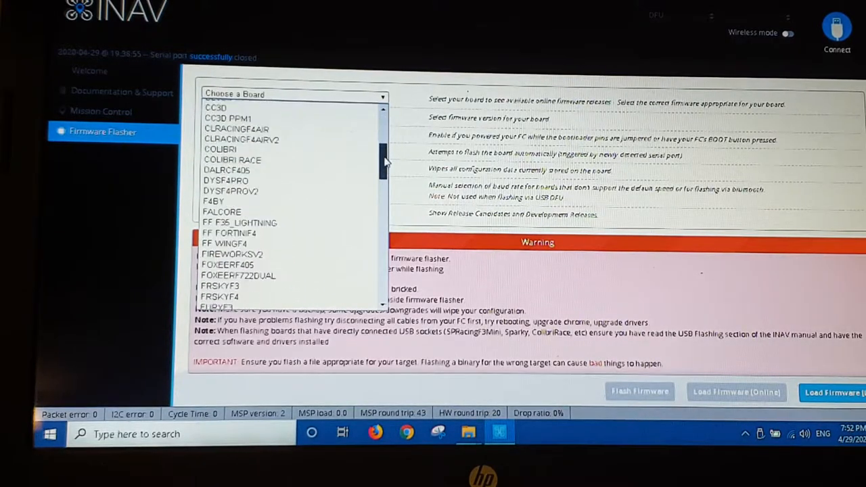
scroll("down", 3)
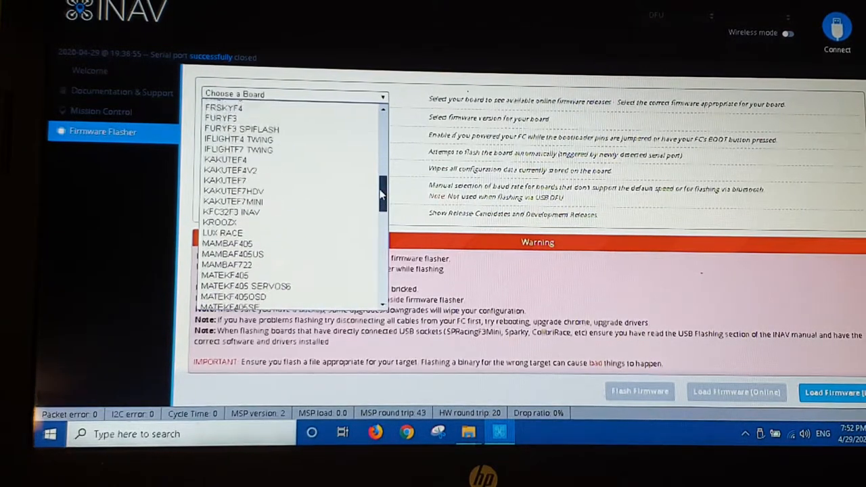
scroll("down", 3)
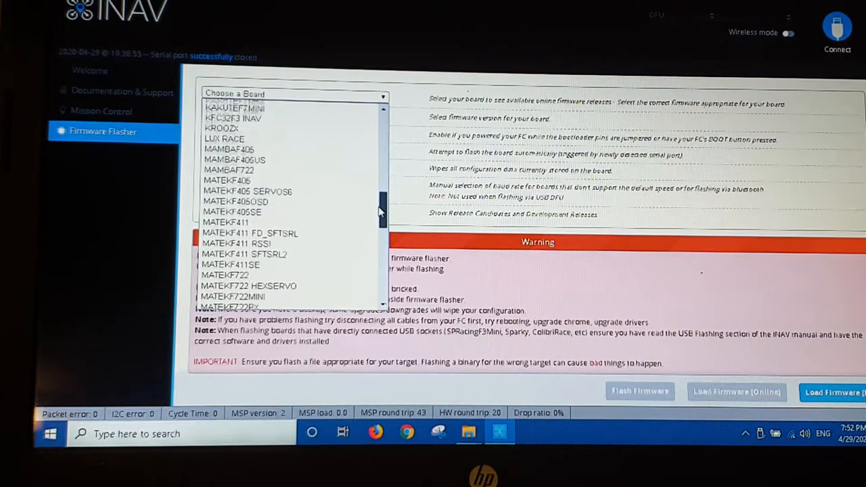
left_click(225, 222)
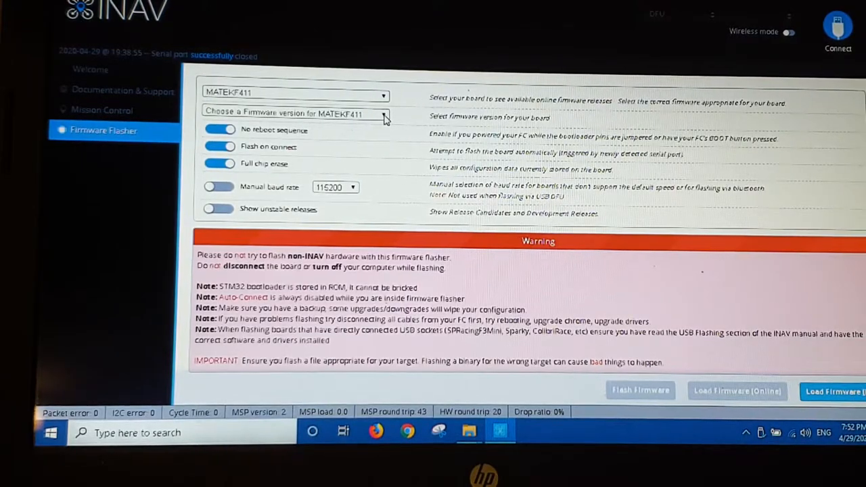
- Reopen the board list to browse the MATEKF411 variants
left_click(294, 92)
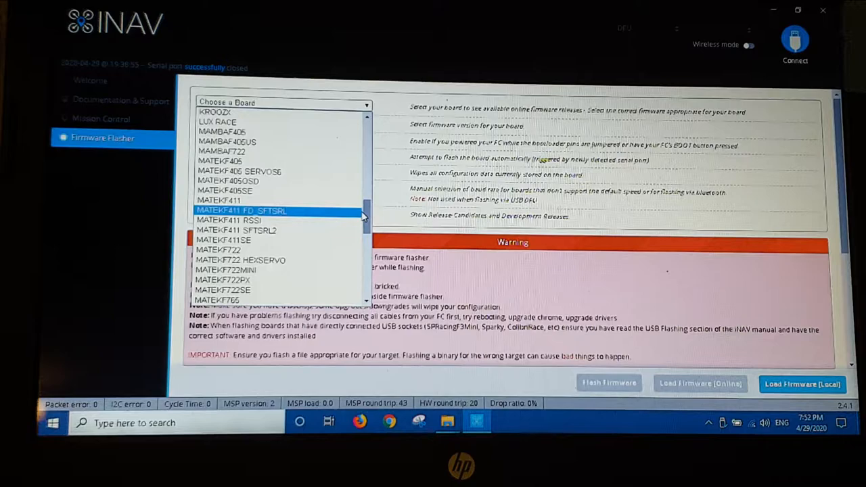
- Select MATEKF411 and load the 2.4.0 stable firmware online
left_click(218, 201)
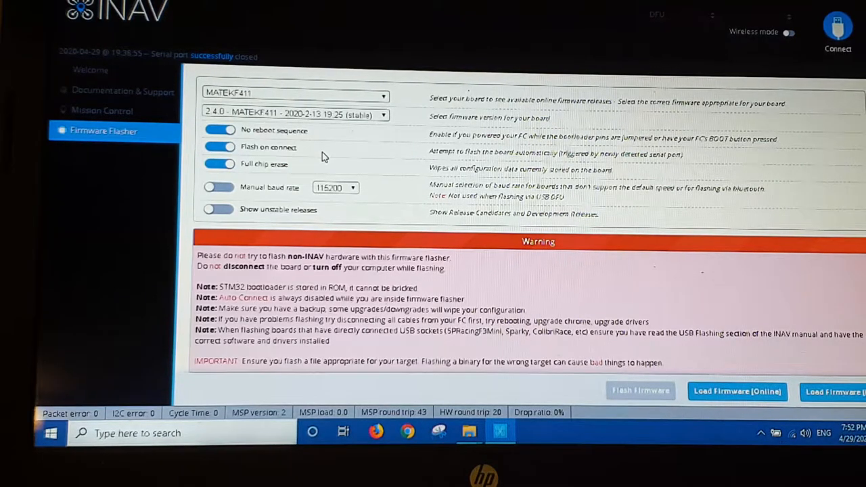
mouse_move(466, 279)
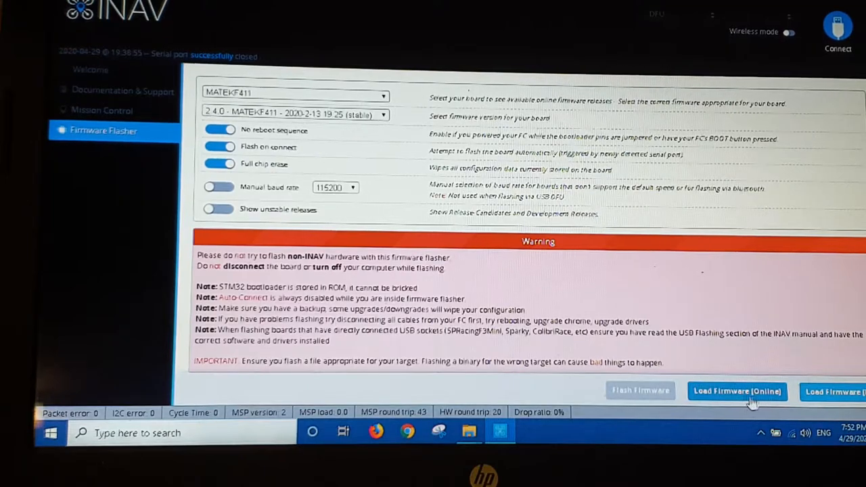
left_click(737, 391)
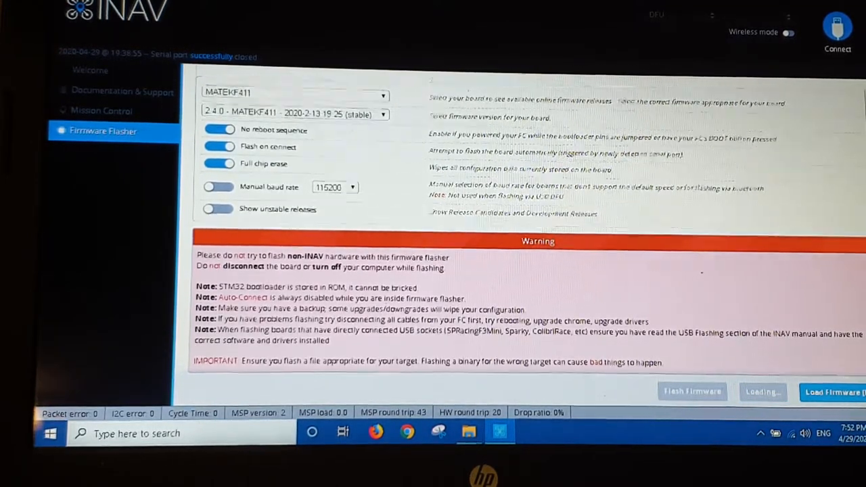
left_click(761, 392)
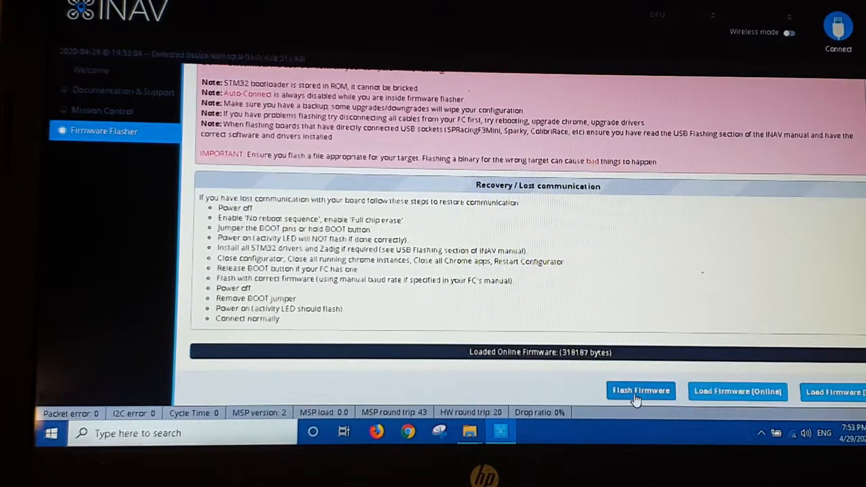
- Flash the loaded 2.4.0 firmware and return to the Welcome page
left_click(640, 391)
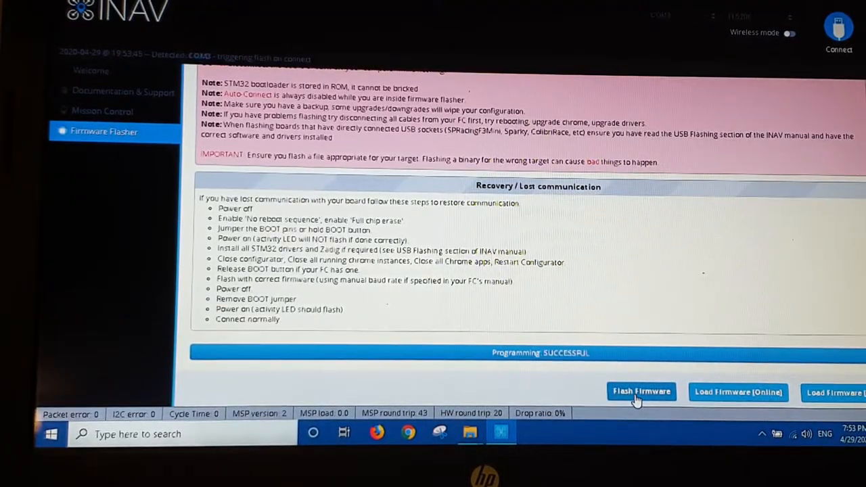
left_click(641, 393)
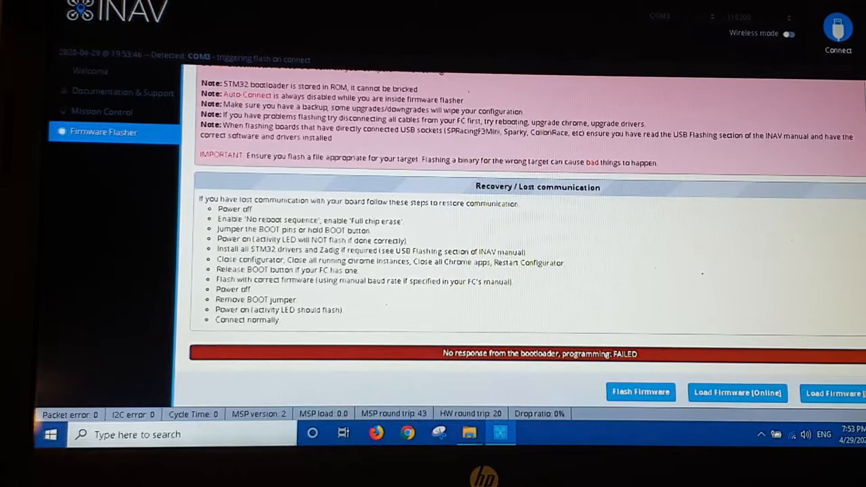
left_click(90, 70)
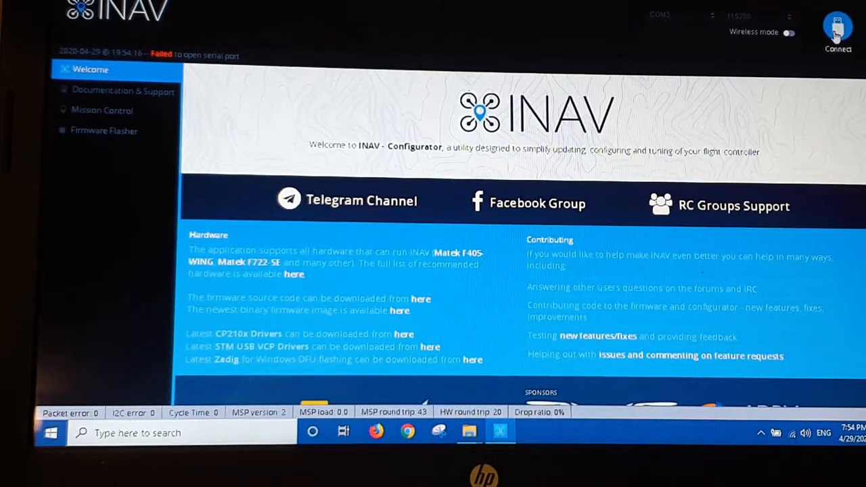
- Connect to the flight controller and choose Mini Quad default values
left_click(837, 30)
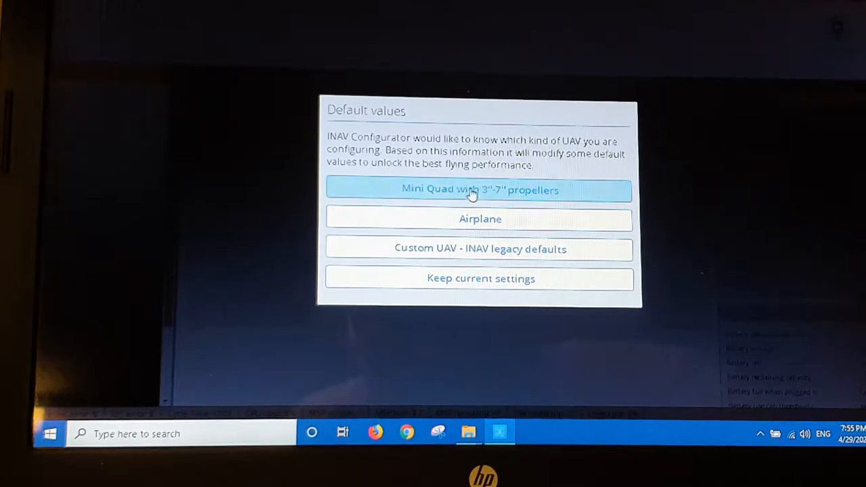
left_click(480, 189)
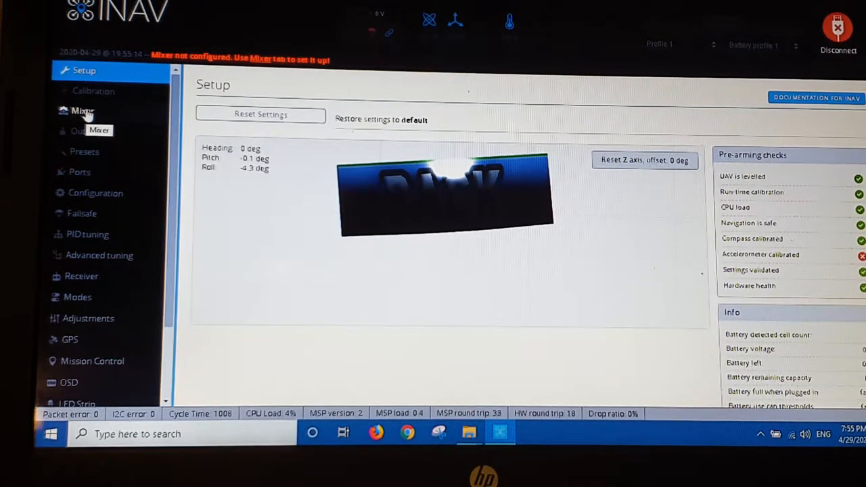
- Set platform type to Airplane with the Flying Wing mixer preset, saved and rebooted
left_click(82, 110)
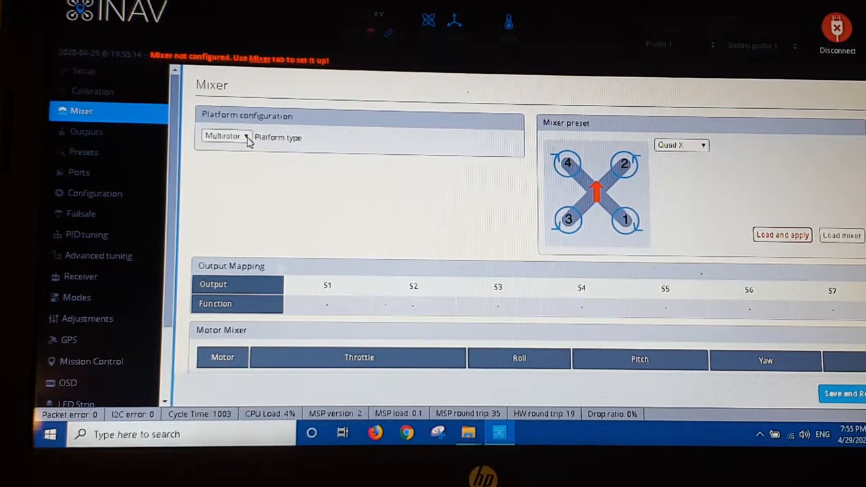
left_click(227, 136)
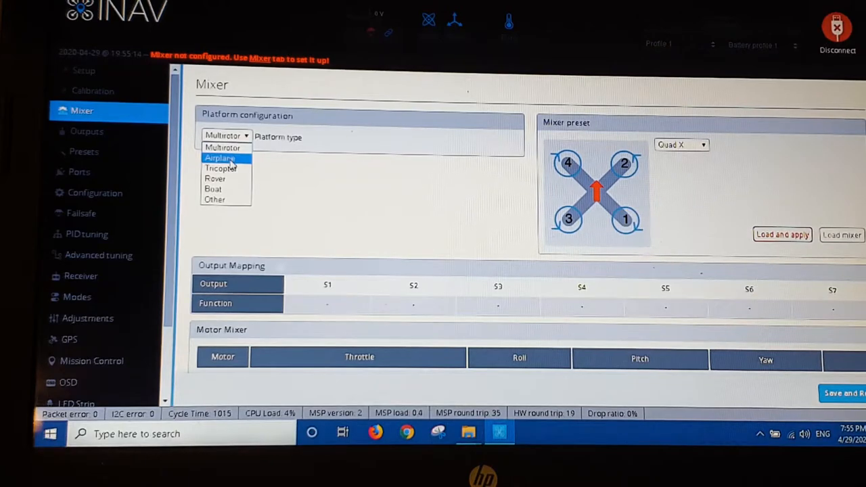
left_click(219, 157)
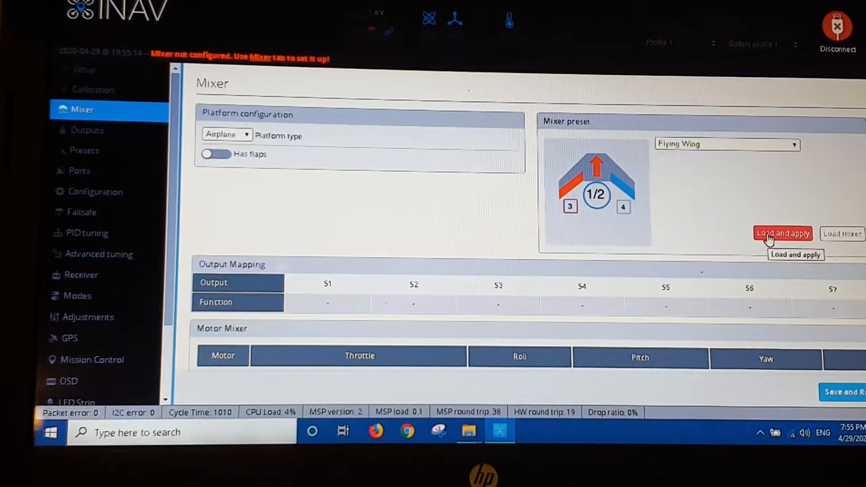
left_click(782, 233)
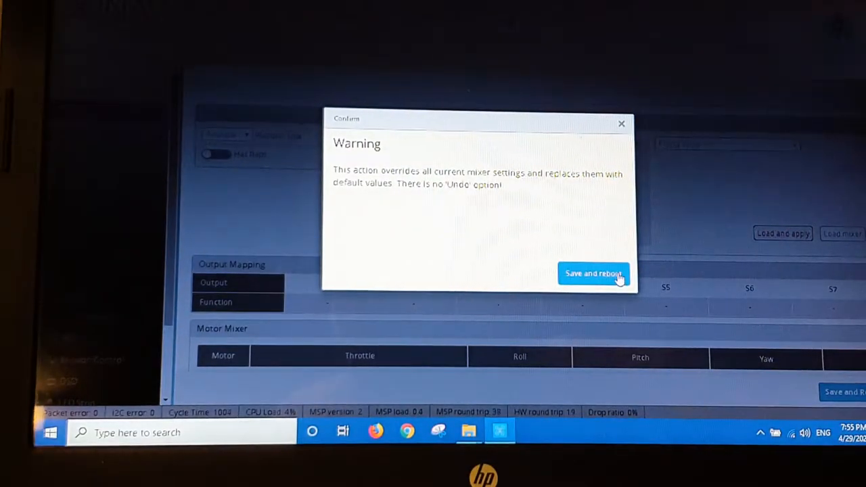
left_click(593, 274)
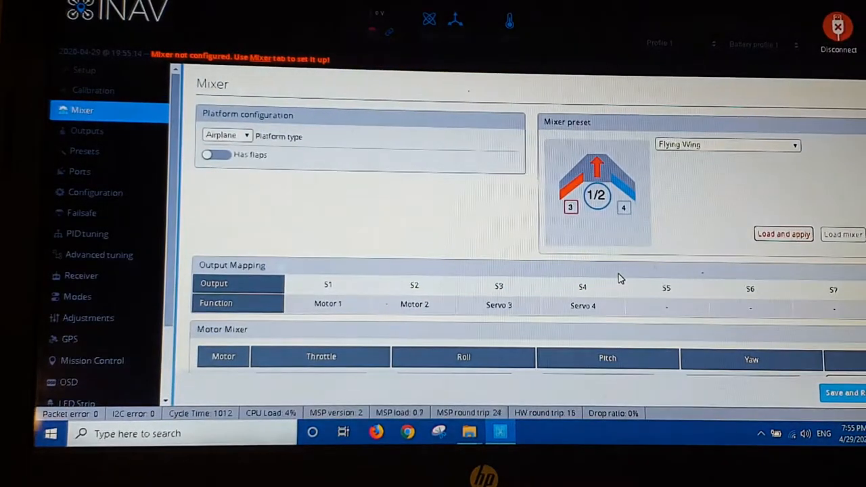
left_click(85, 69)
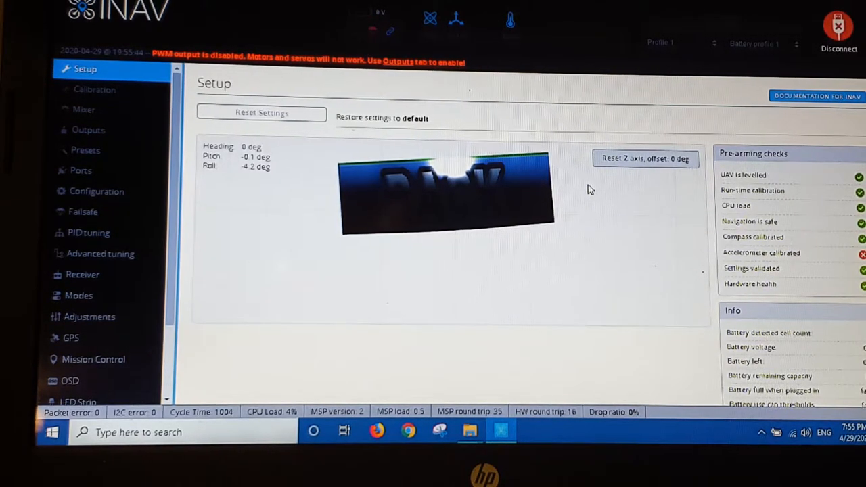
mouse_move(475, 239)
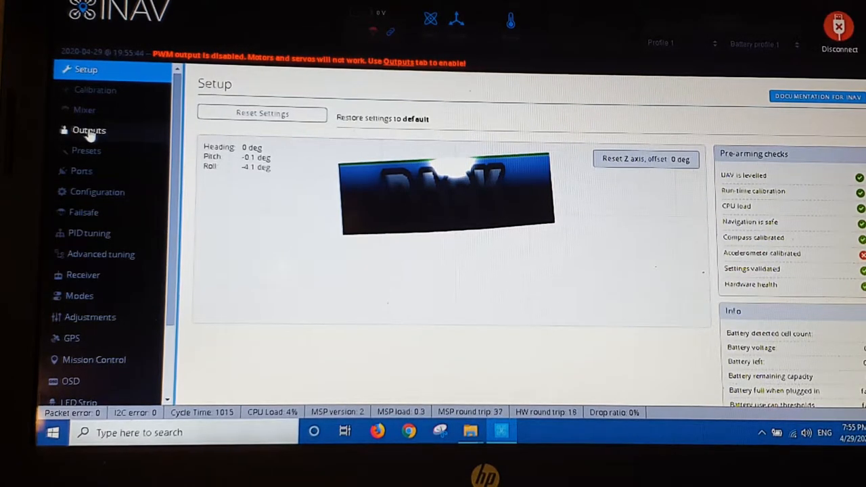
- Enable motor and servo output, keep standard ESC settings, then save and reboot
left_click(89, 130)
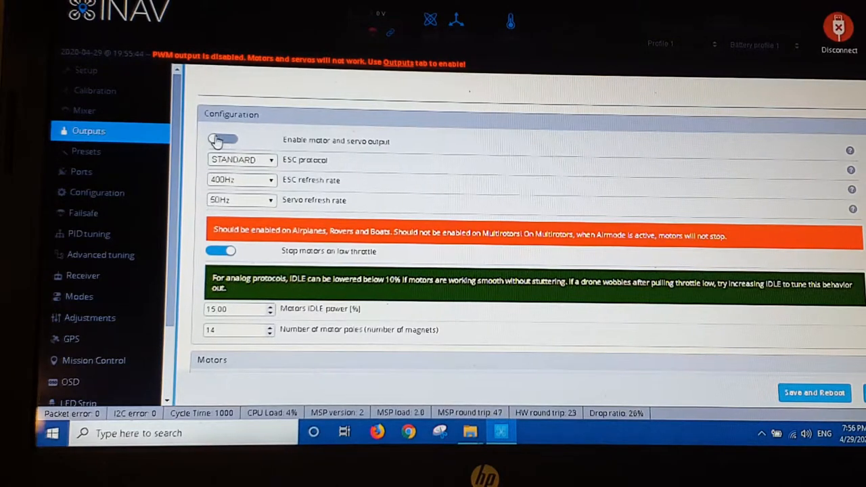
left_click(222, 140)
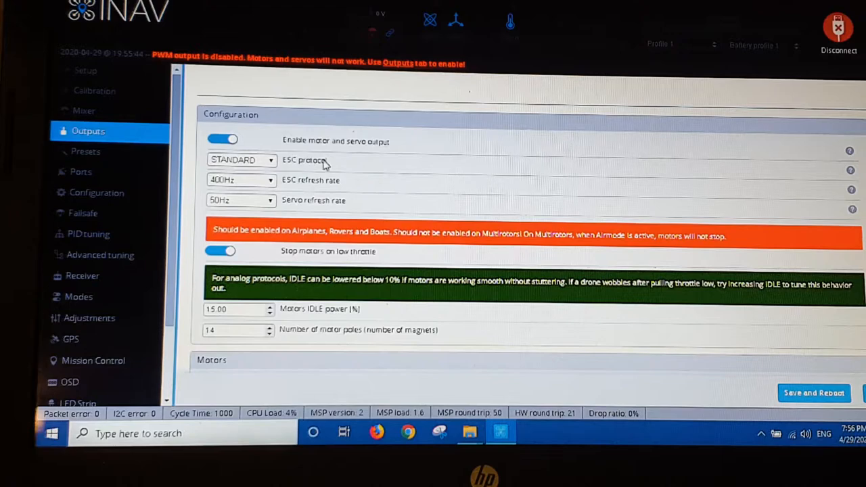
mouse_move(325, 163)
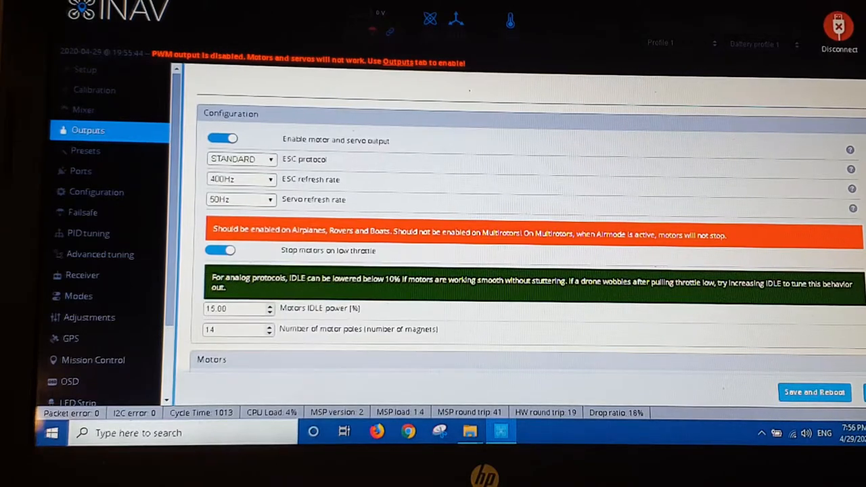
scroll("down", 3)
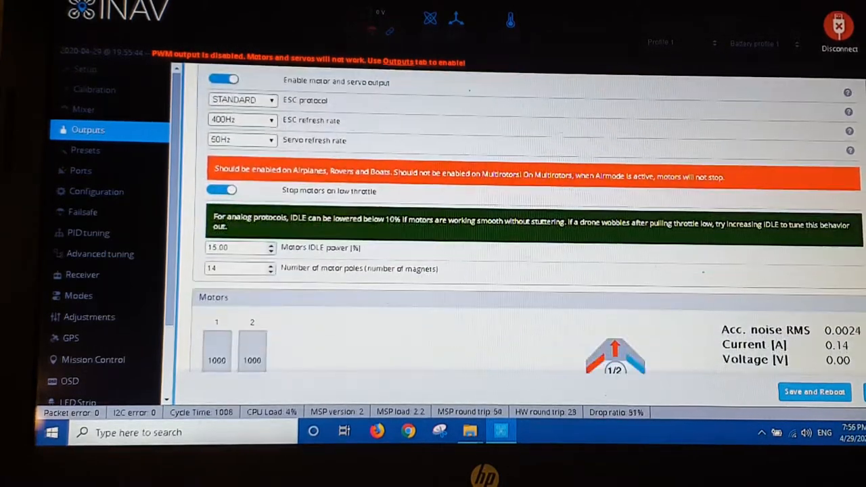
scroll("down", 3)
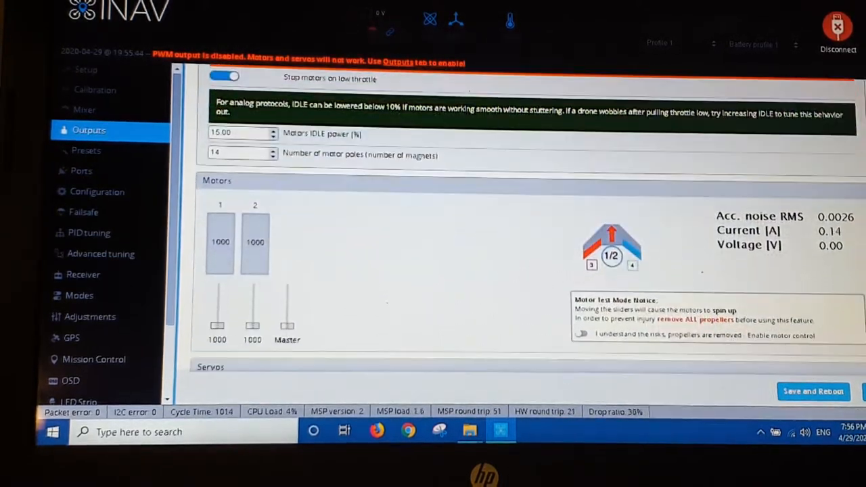
scroll("down", 3)
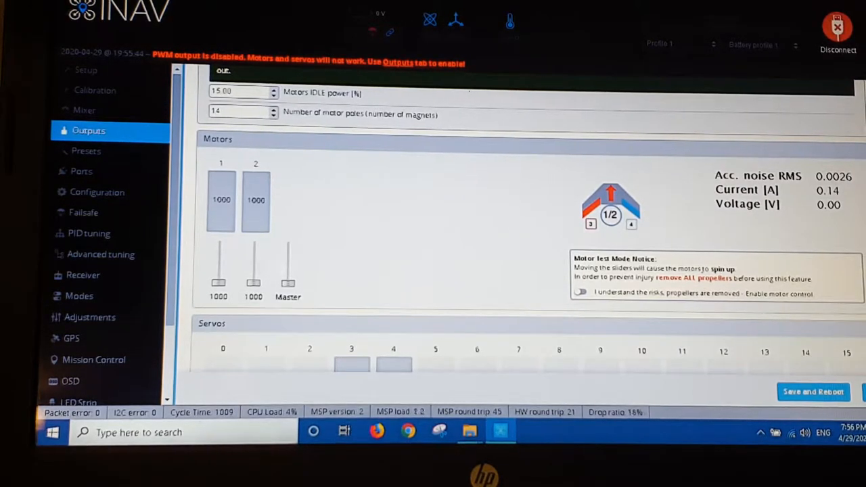
scroll("down", 3)
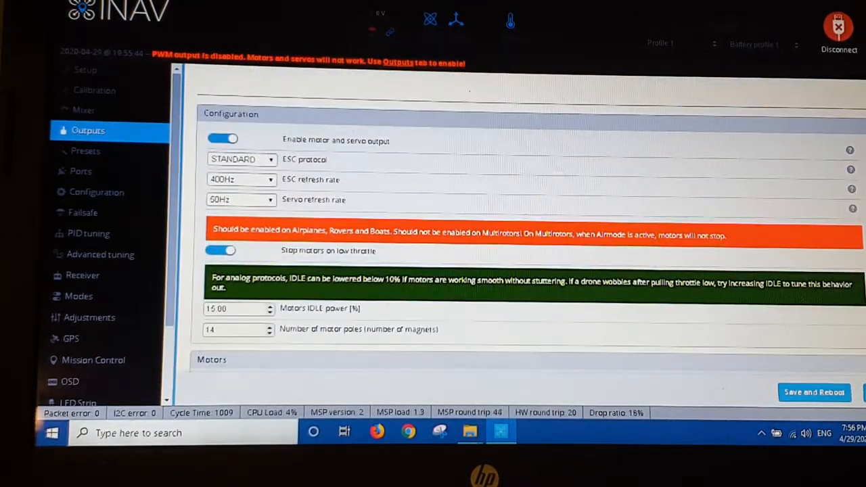
left_click(813, 391)
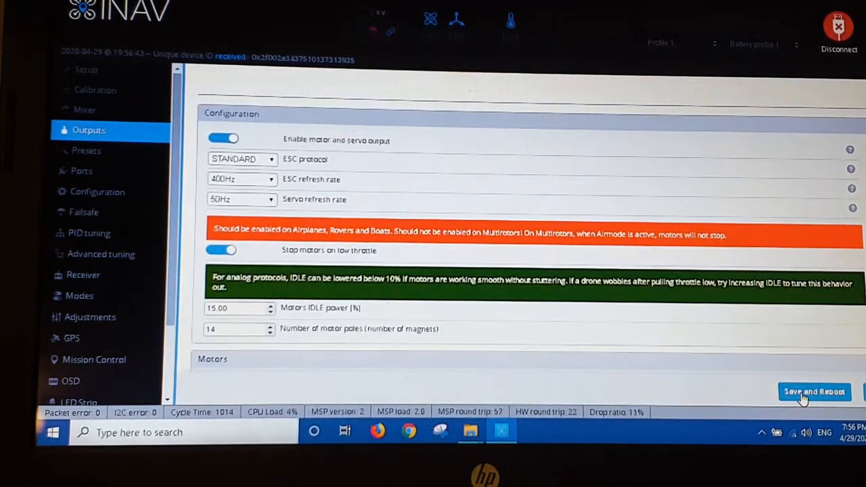
mouse_move(86, 150)
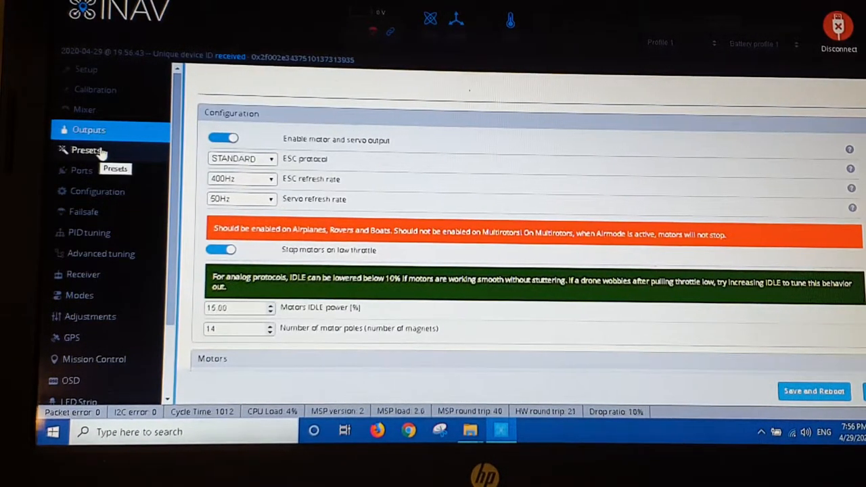
- Apply the Ritewing Mini Drak preset and confirm saving with reboot
left_click(86, 149)
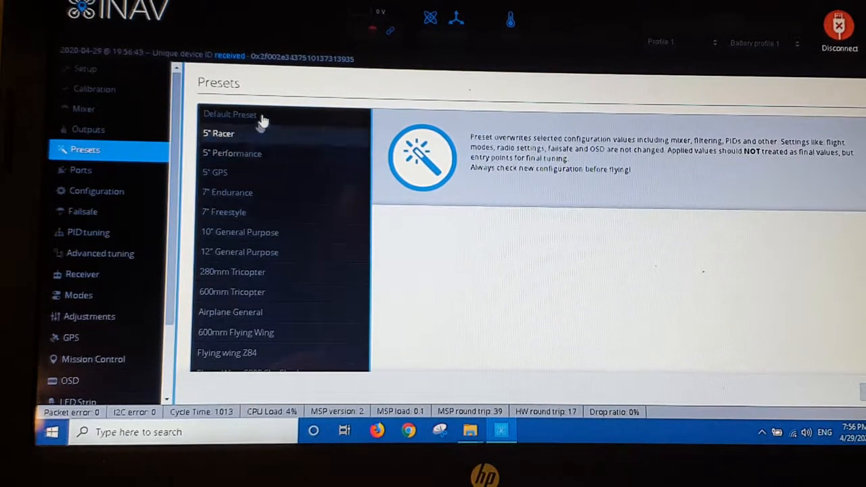
left_click(228, 212)
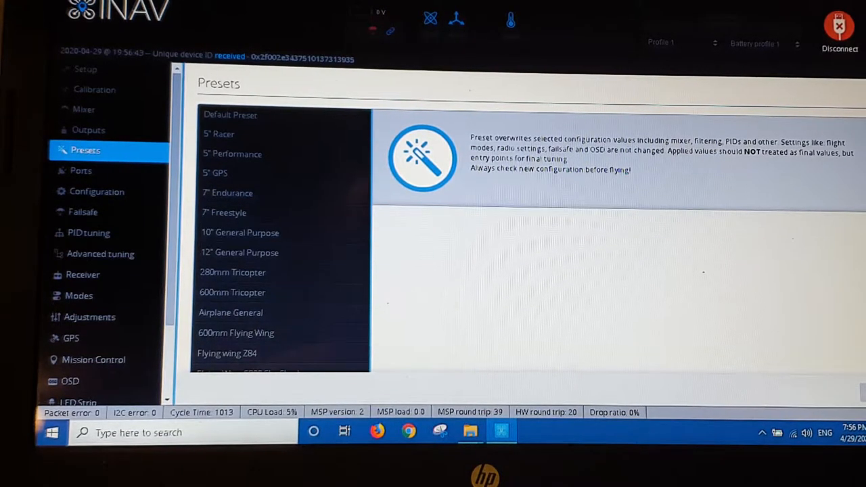
scroll("down", 3)
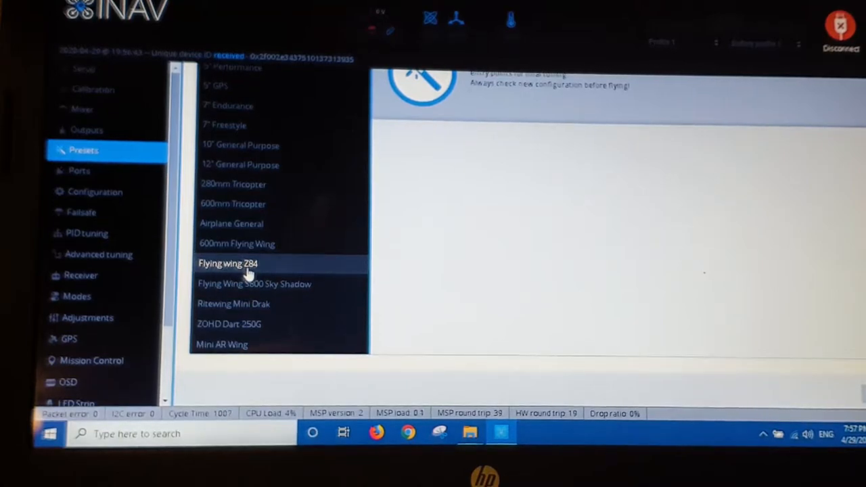
left_click(233, 302)
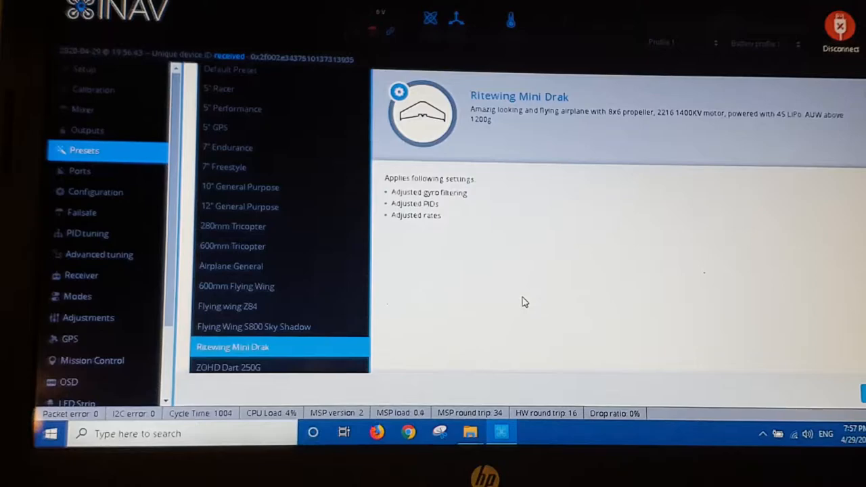
mouse_move(538, 243)
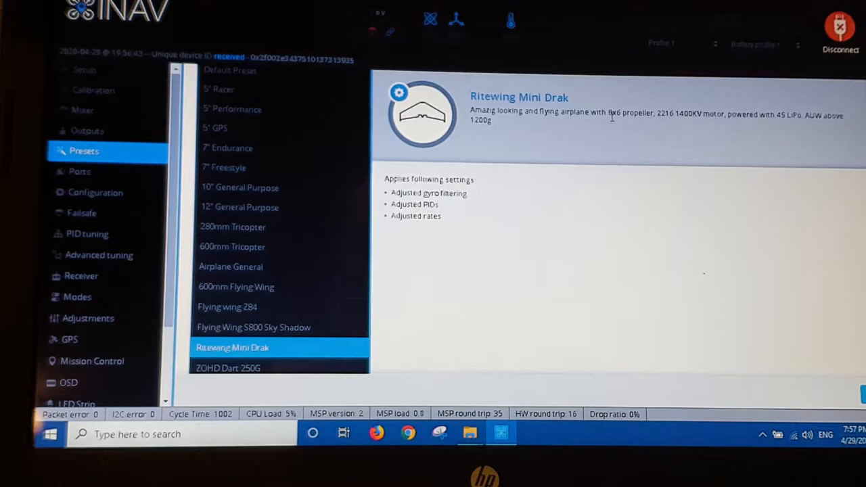
mouse_move(641, 128)
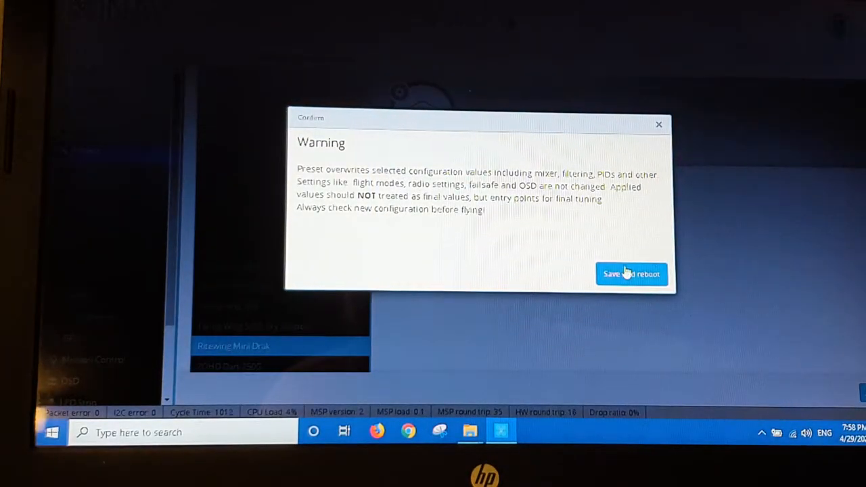
left_click(631, 274)
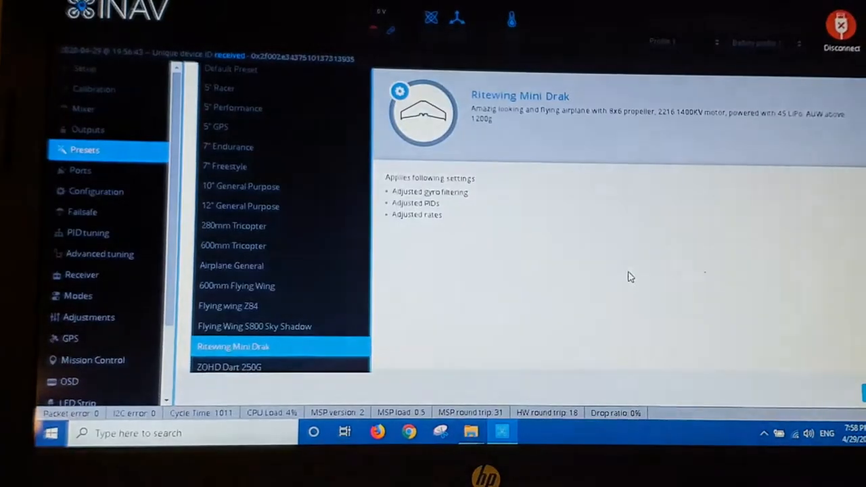
left_click(85, 70)
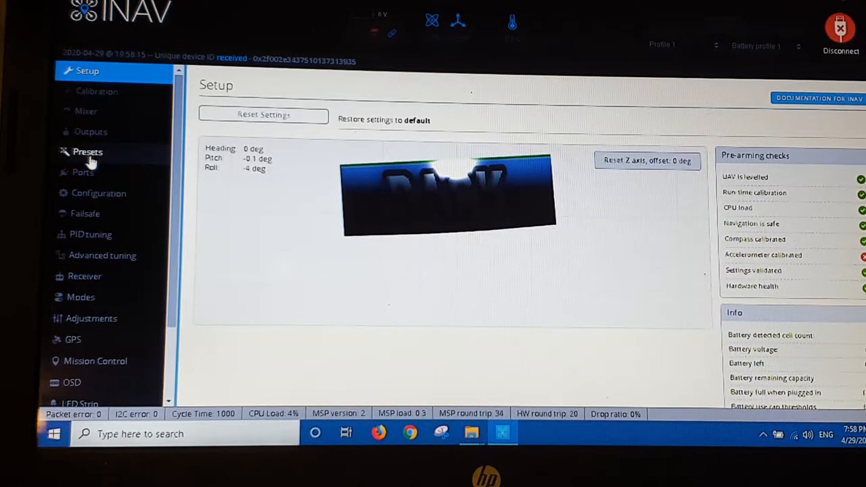
left_click(83, 172)
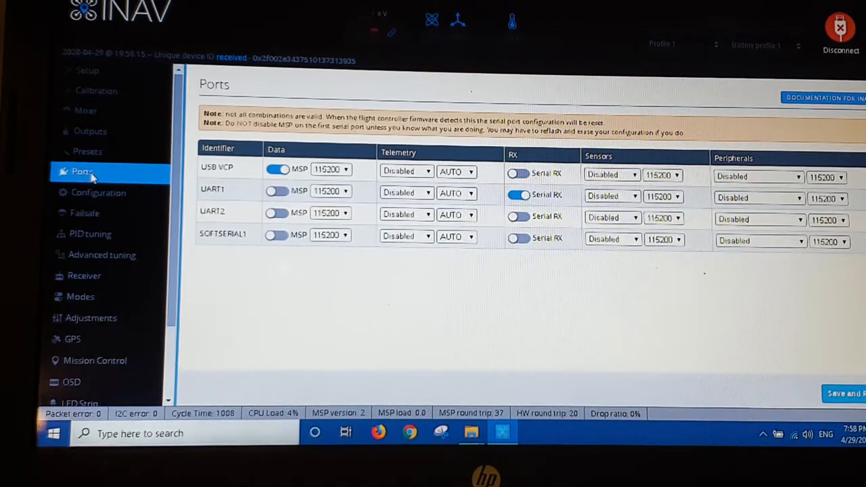
- Review Configuration: SBUS receiver, battery voltage/current monitoring and OSD enabled
left_click(98, 192)
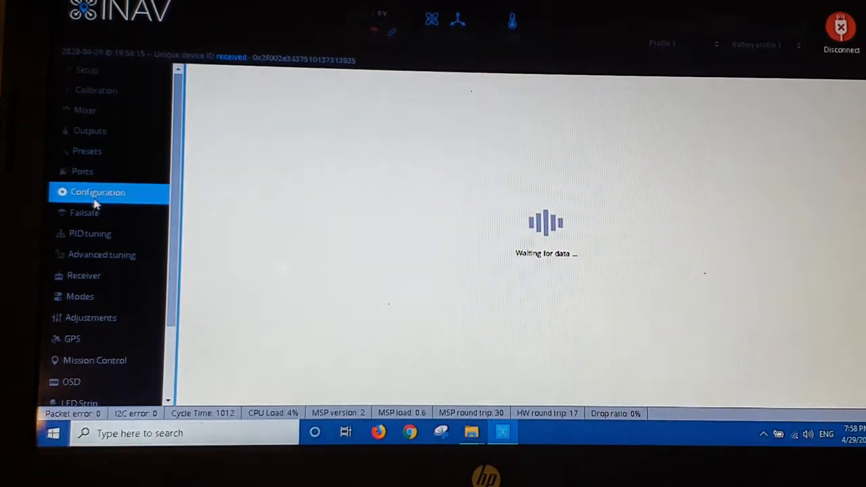
left_click(97, 192)
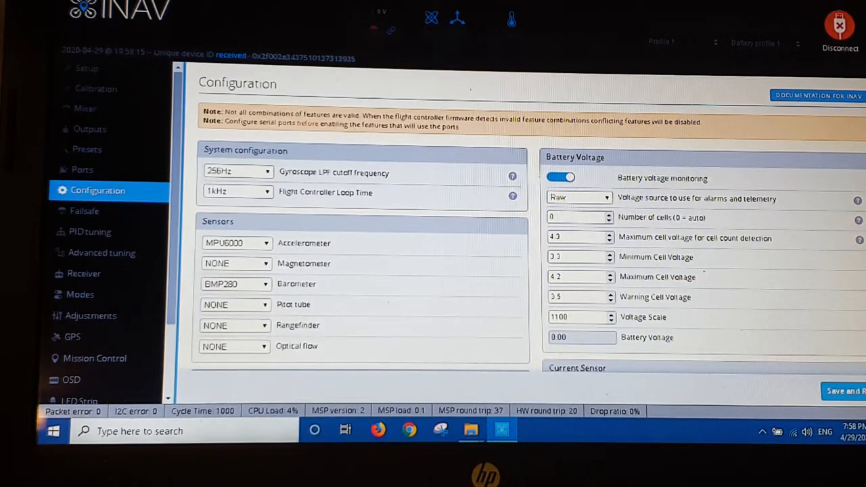
scroll("down", 3)
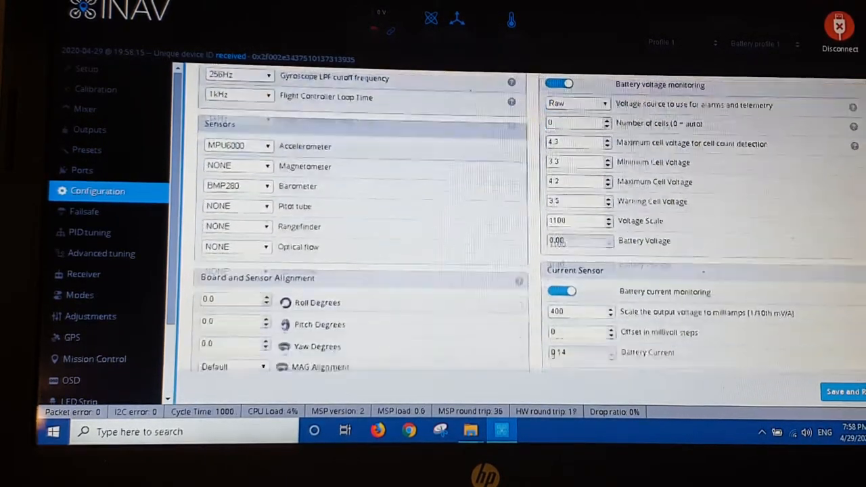
scroll("down", 3)
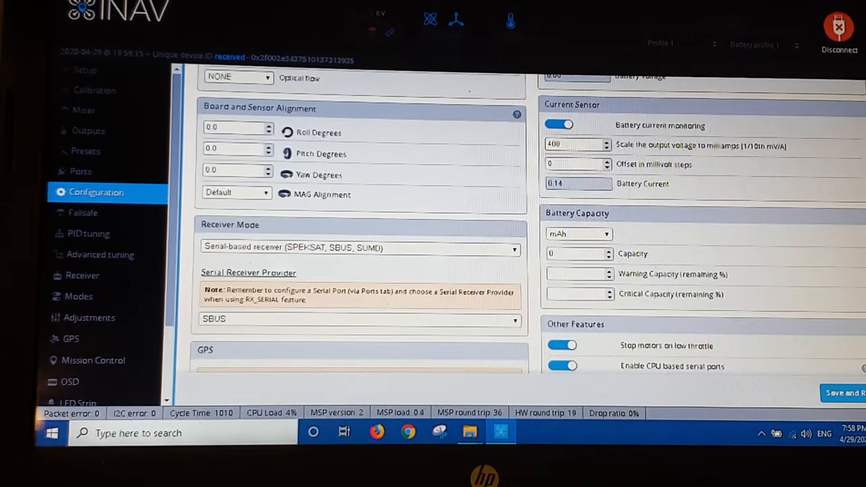
scroll("down", 3)
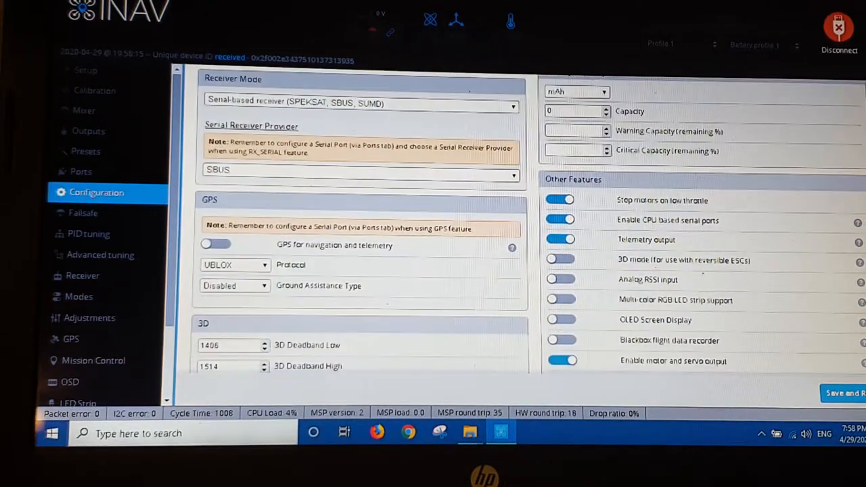
scroll("down", 3)
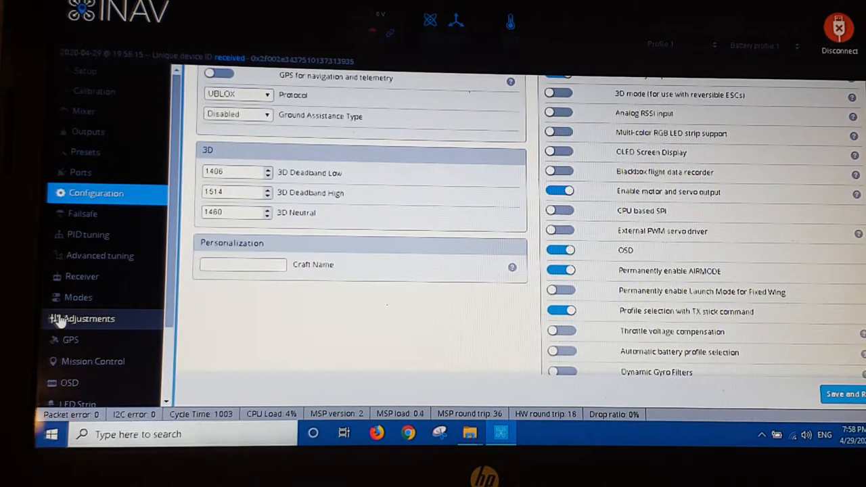
- Change the failsafe procedure from Land to RTH and save with reboot
left_click(83, 213)
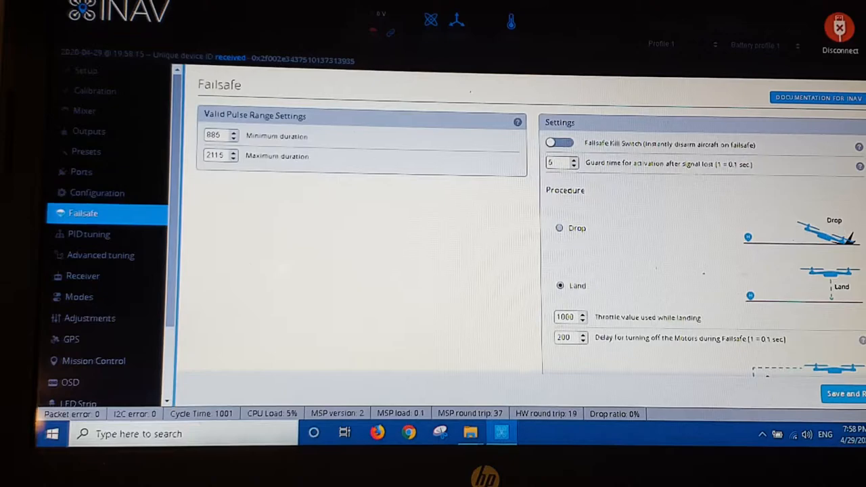
scroll("down", 3)
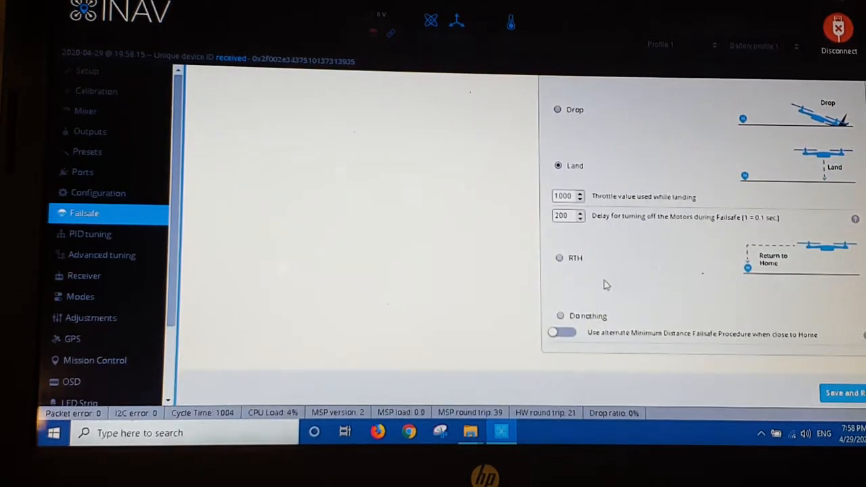
left_click(558, 258)
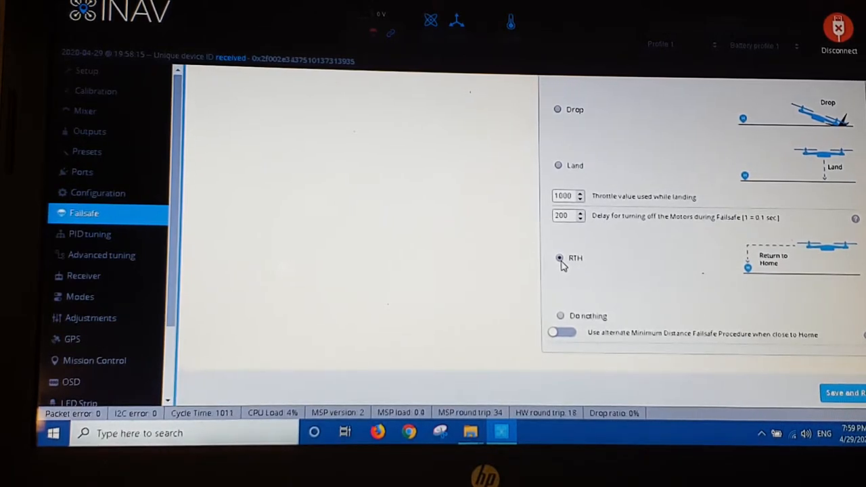
left_click(558, 258)
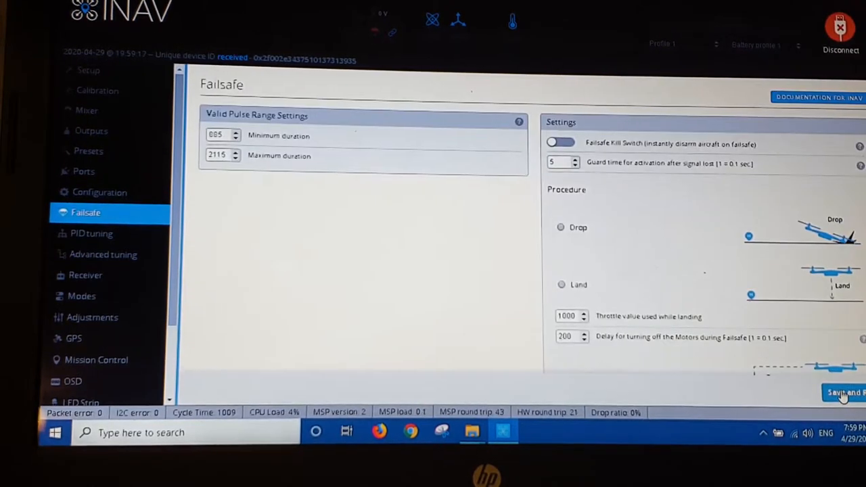
mouse_move(98, 192)
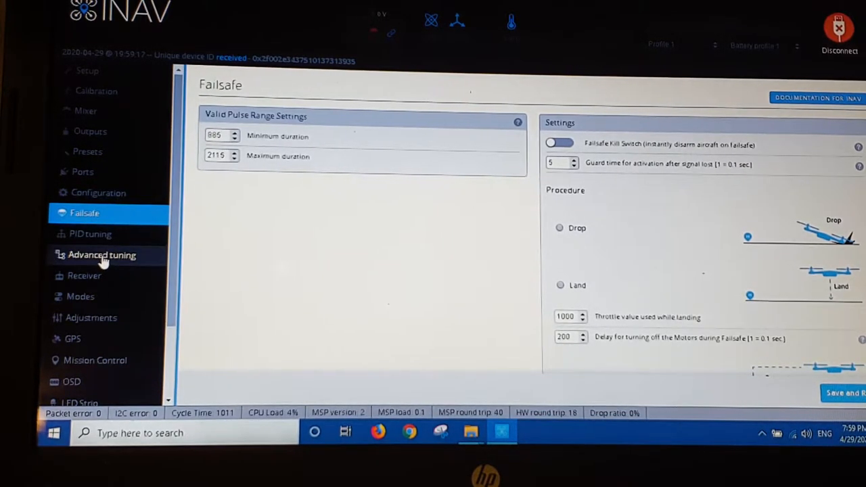
- Set RTH altitude to 5000 cm in Advanced tuning
left_click(101, 255)
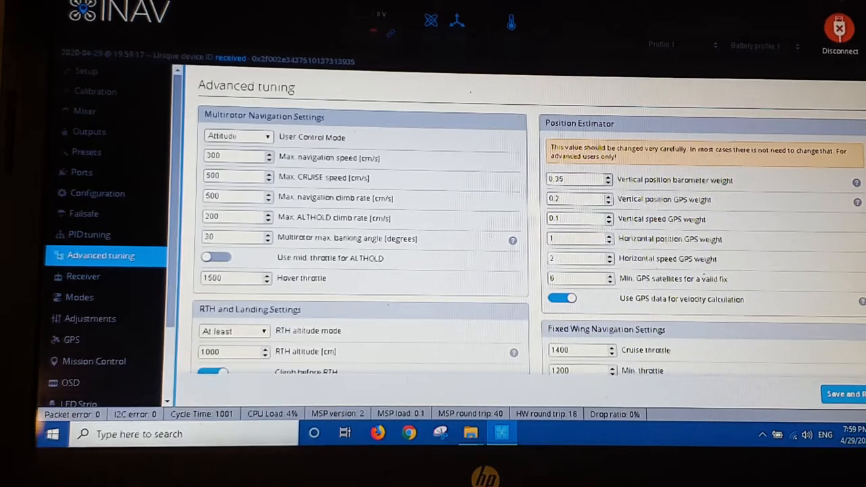
scroll("down", 3)
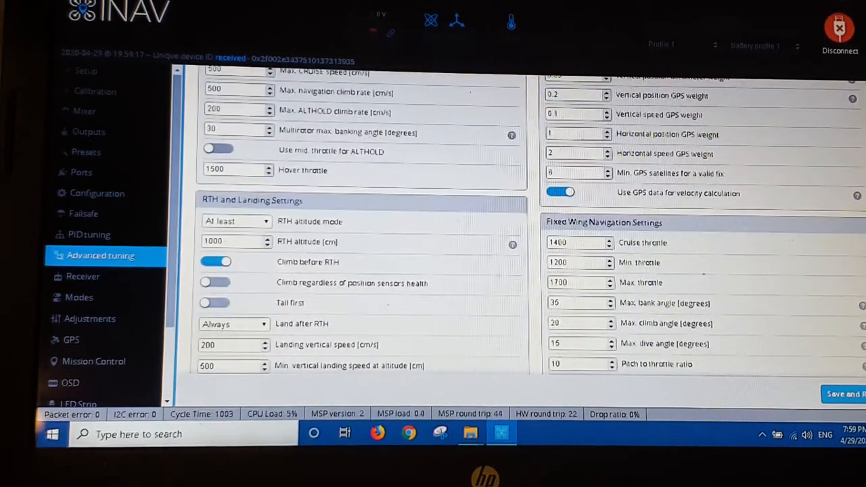
scroll("down", 3)
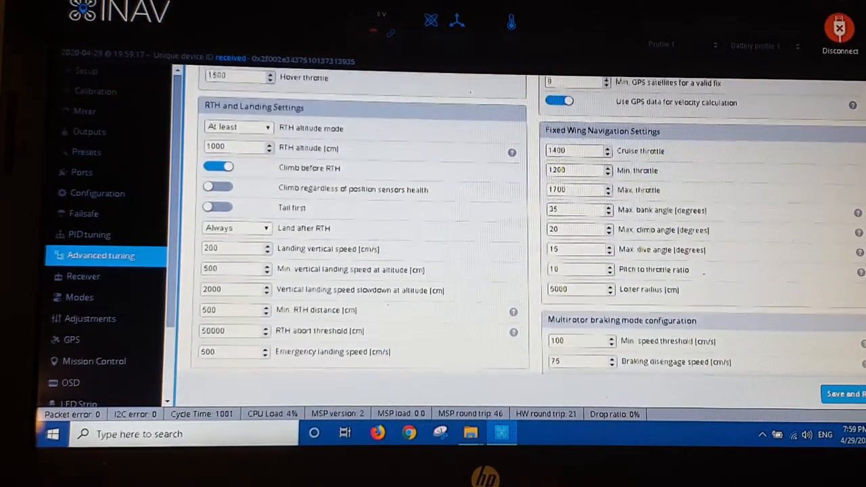
scroll("down", 3)
type("5000")
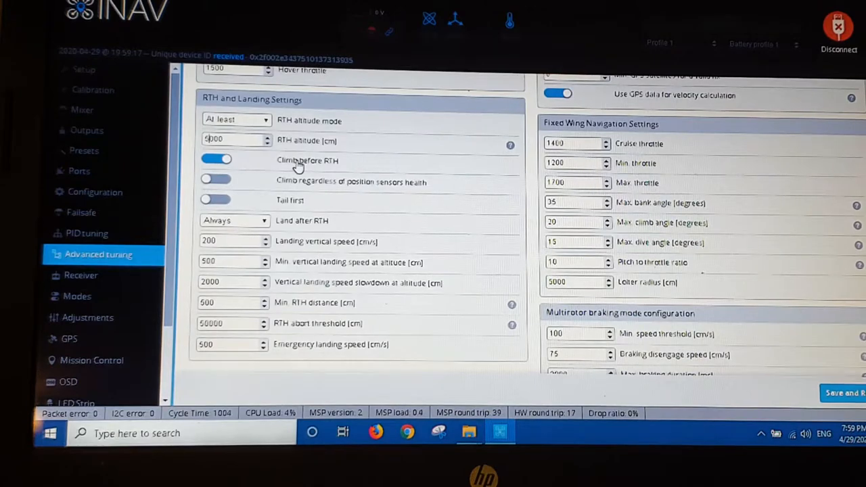
mouse_move(328, 166)
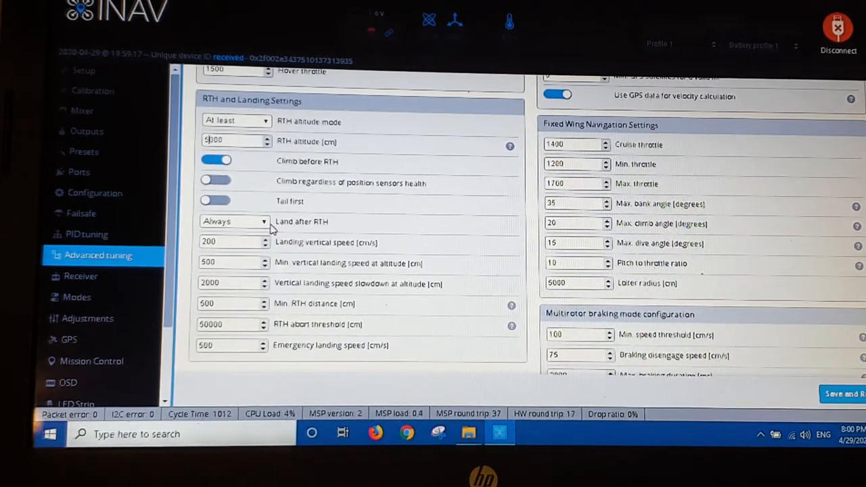
- Set Land after RTH to Never
left_click(233, 221)
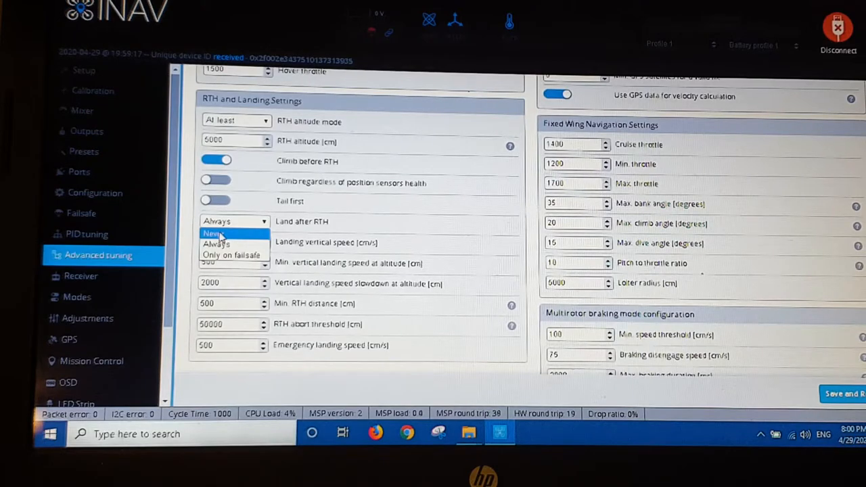
left_click(214, 234)
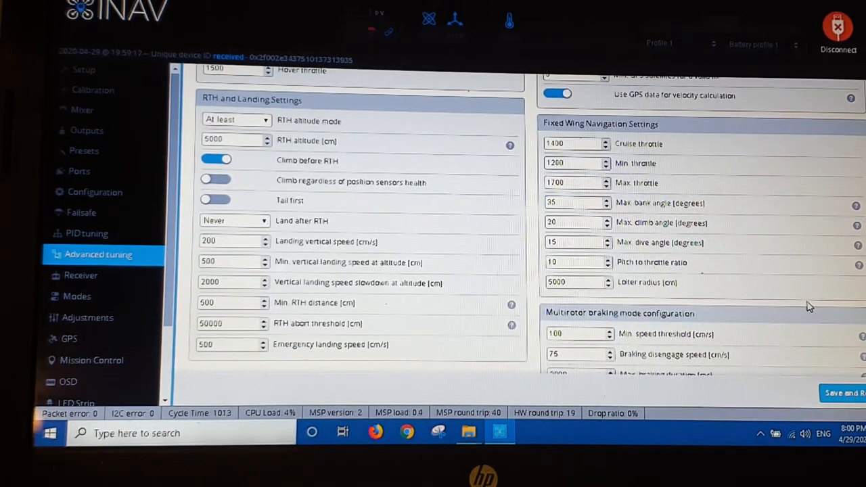
mouse_move(651, 287)
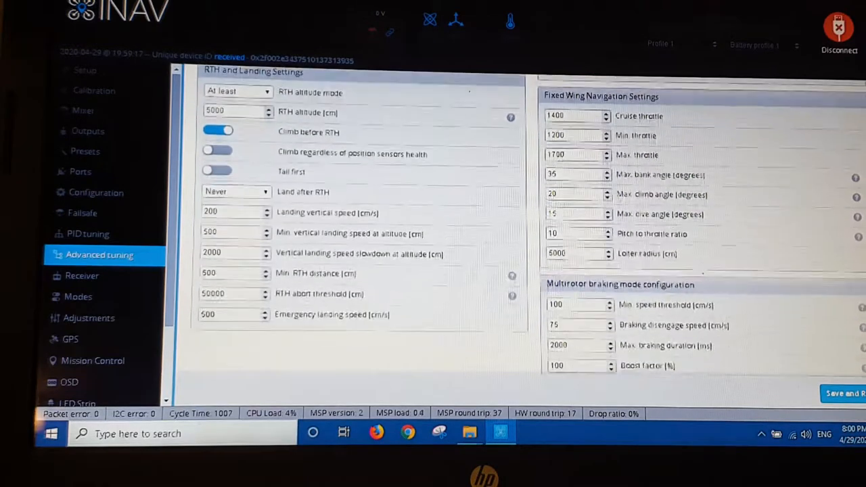
scroll("down", 3)
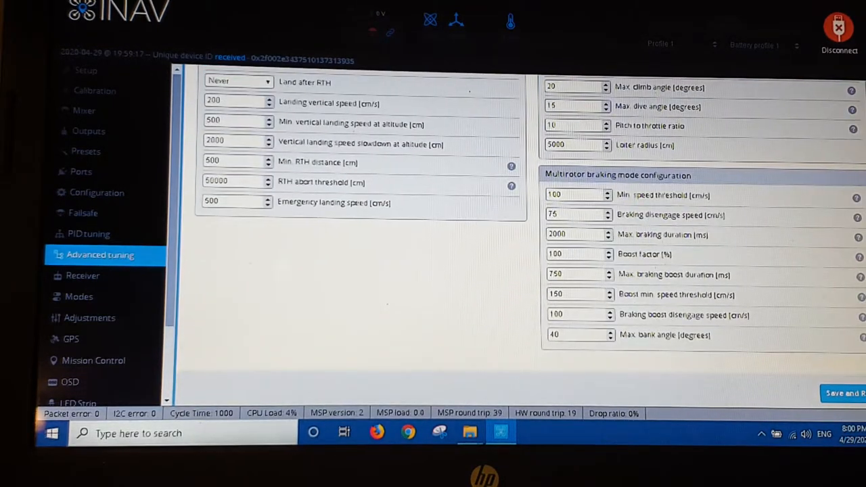
scroll("up", 3)
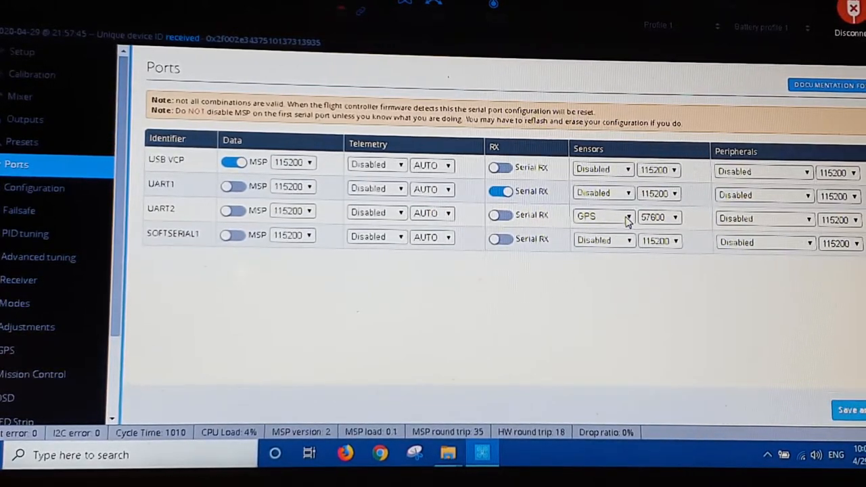
- Reopen UART2's sensor choices and keep GPS selected at 57600 baud
left_click(602, 216)
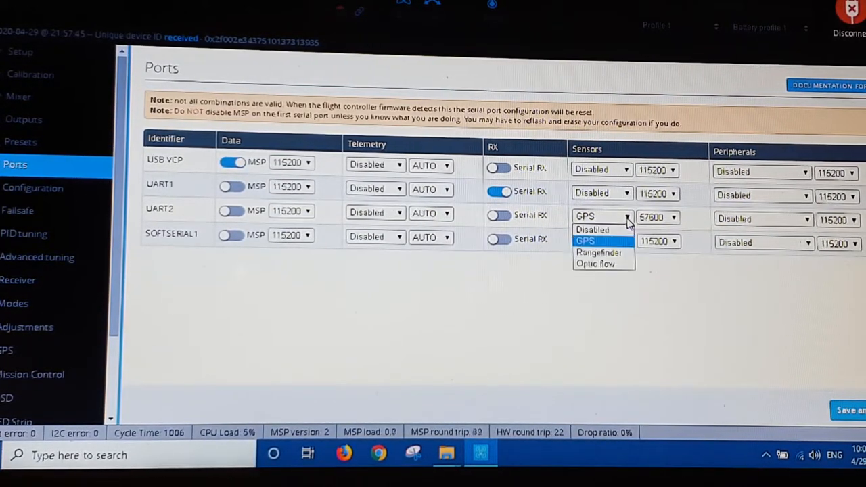
left_click(585, 241)
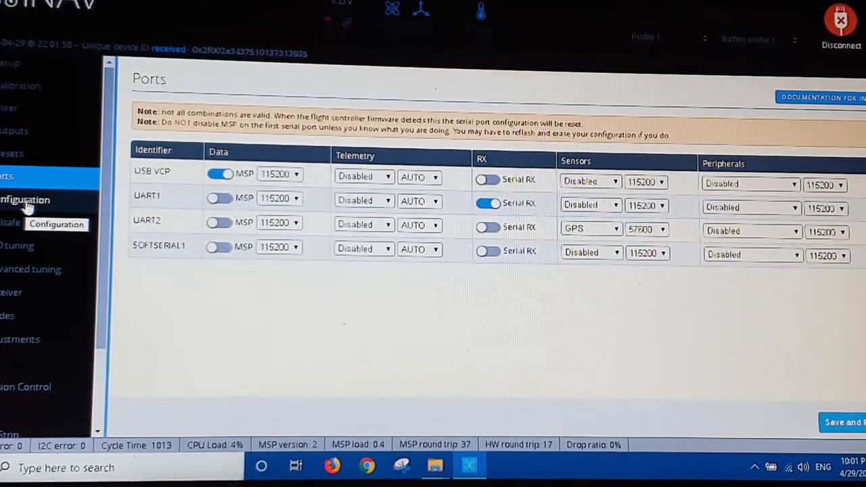
- Enable GPS for navigation and telemetry in the Configuration page's GPS section
left_click(25, 200)
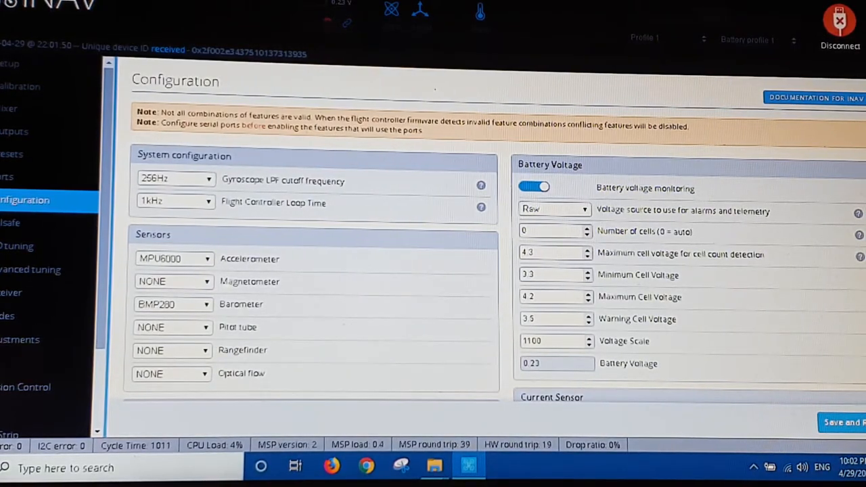
scroll("down", 3)
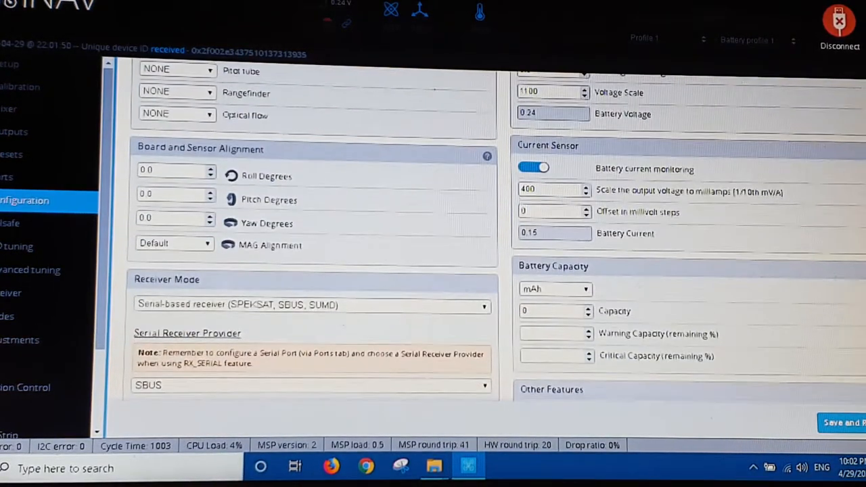
scroll("down", 3)
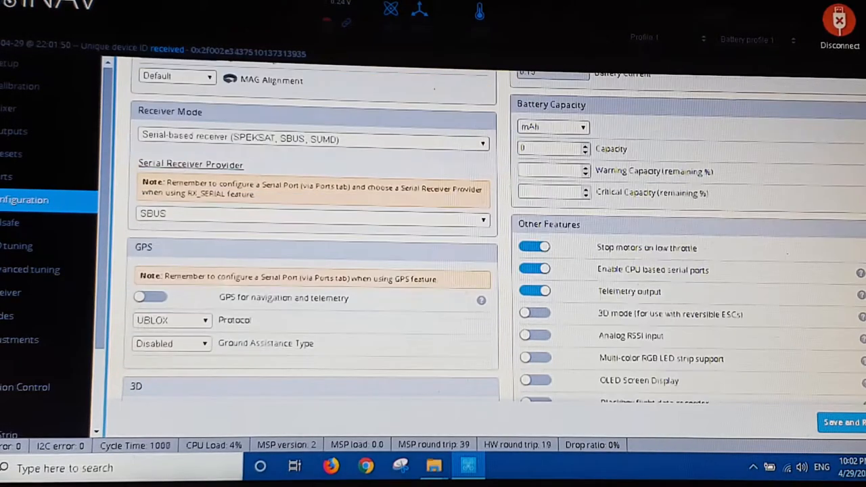
scroll("down", 3)
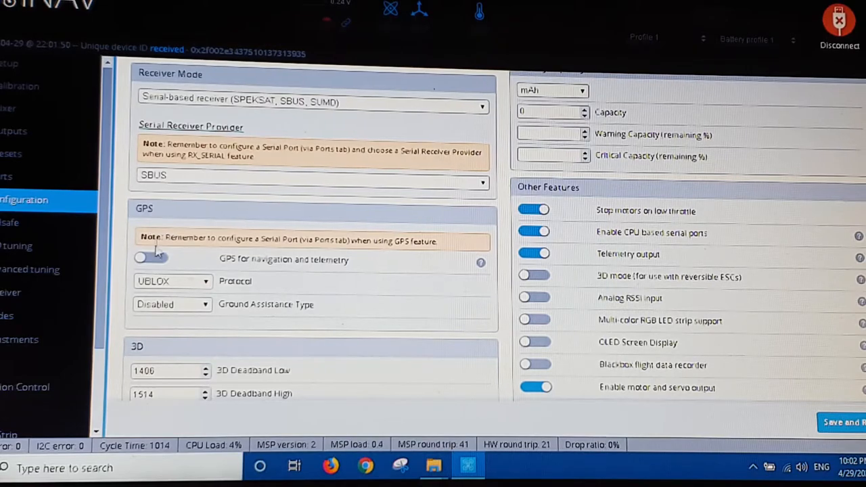
left_click(150, 258)
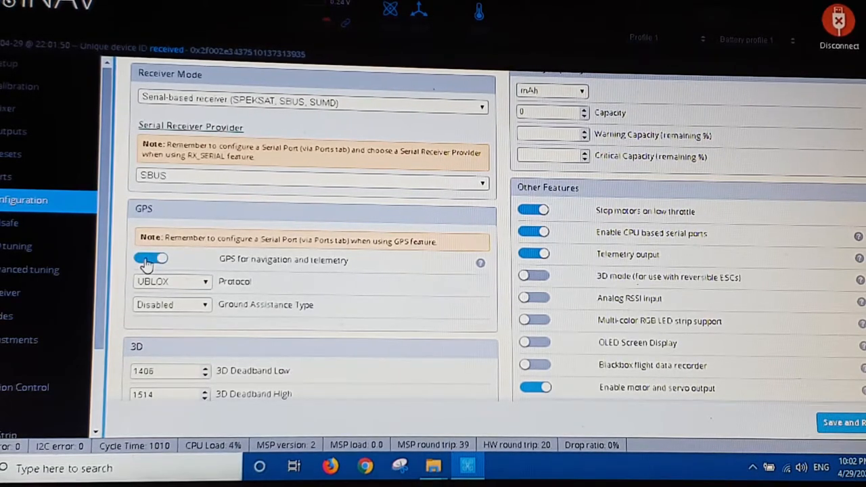
left_click(151, 259)
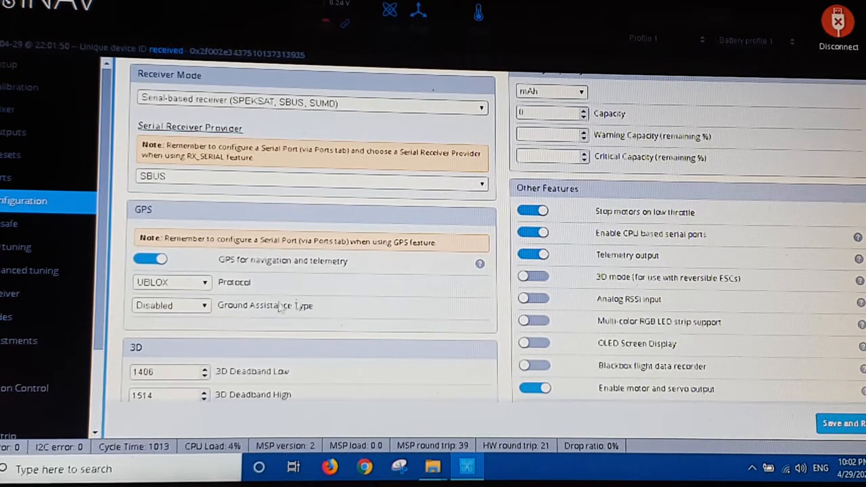
- Keep Ground Assistance Type Disabled, then save and reboot the controller
left_click(171, 305)
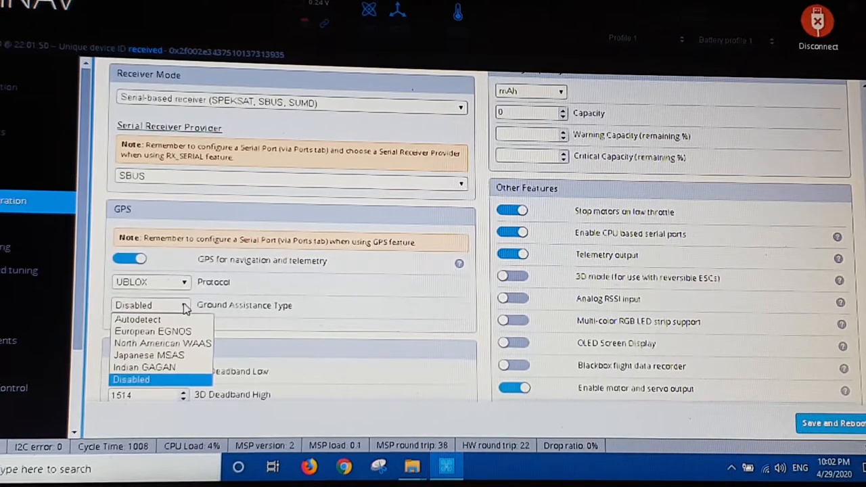
left_click(131, 379)
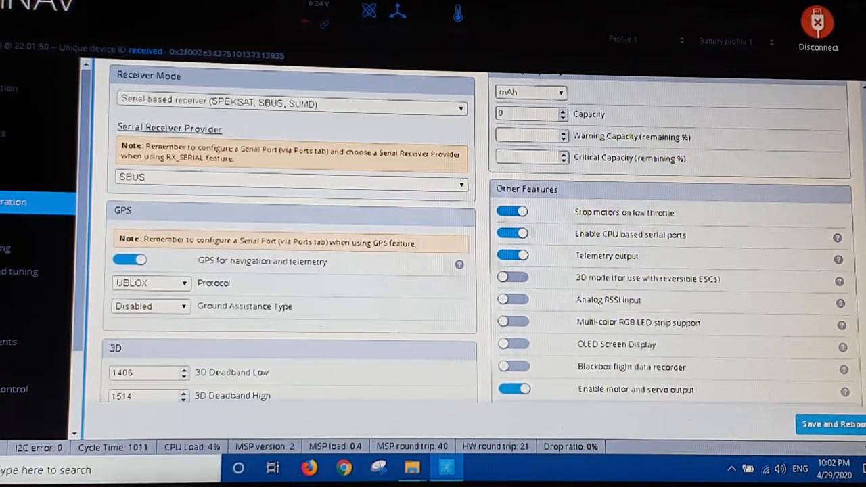
left_click(9, 63)
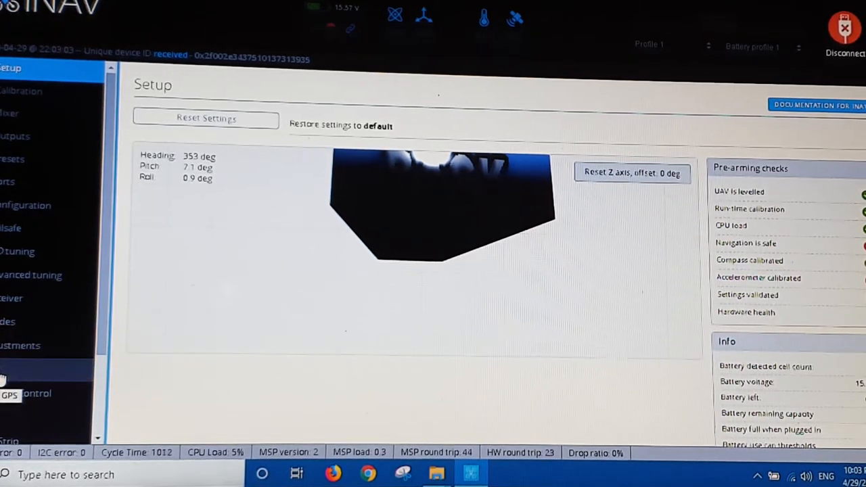
- Check the GPS page: messages arriving, no fix and zero satellites
left_click(21, 394)
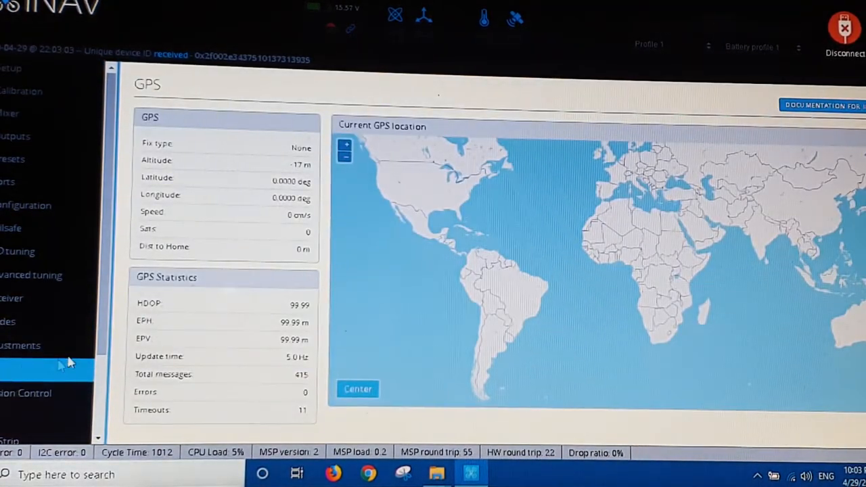
scroll("down", 3)
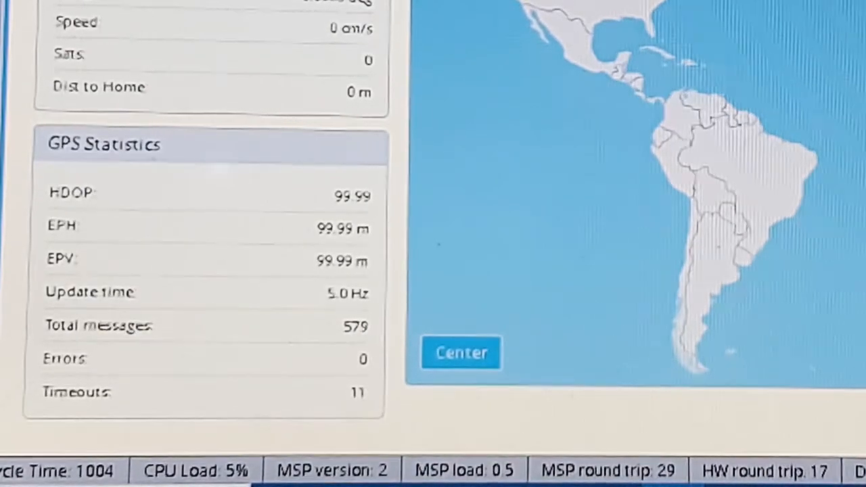
left_click(48, 77)
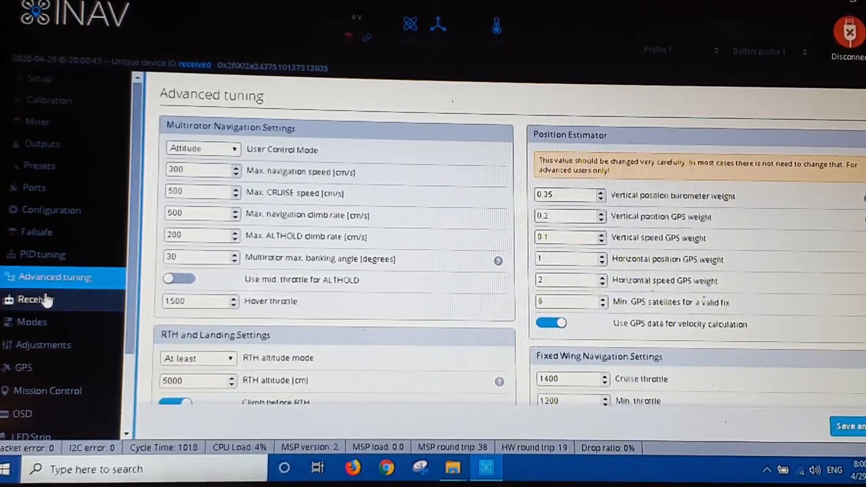
- Browse the Receiver, Modes and OSD pages, then disconnect to the welcome page
left_click(37, 298)
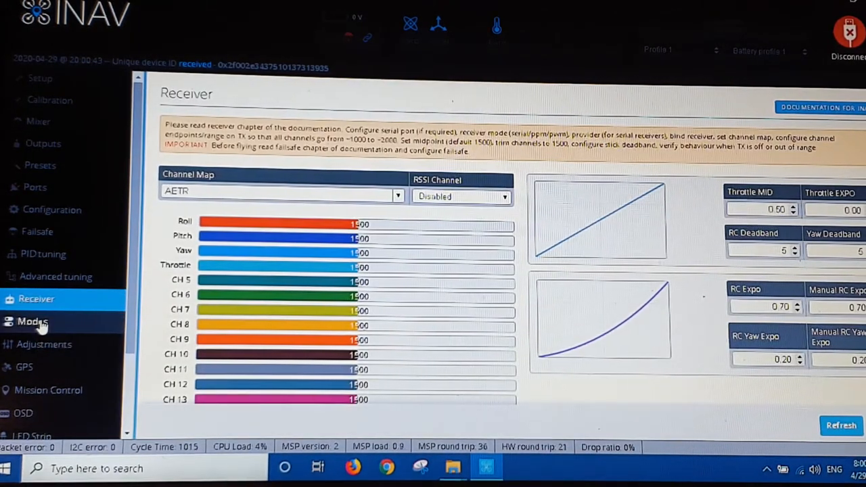
left_click(32, 320)
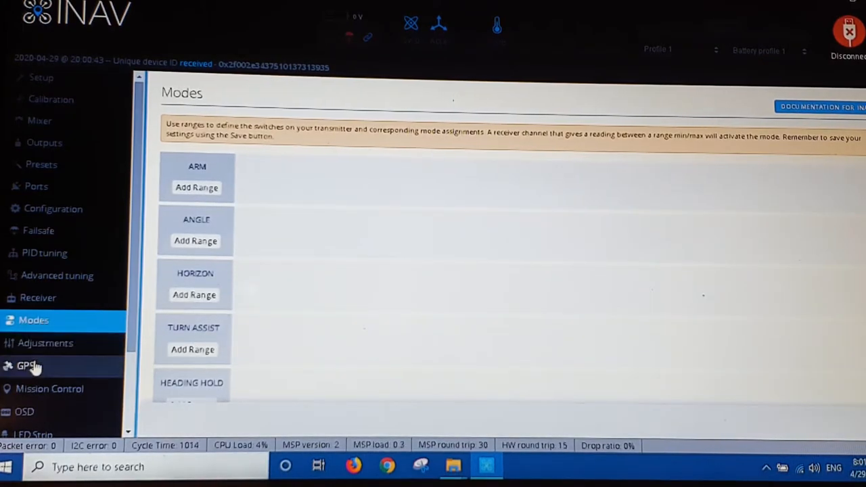
left_click(24, 411)
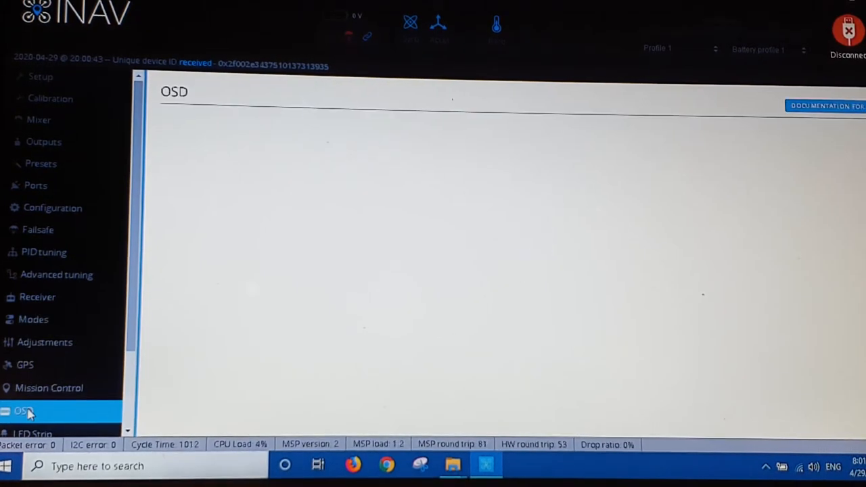
left_click(21, 412)
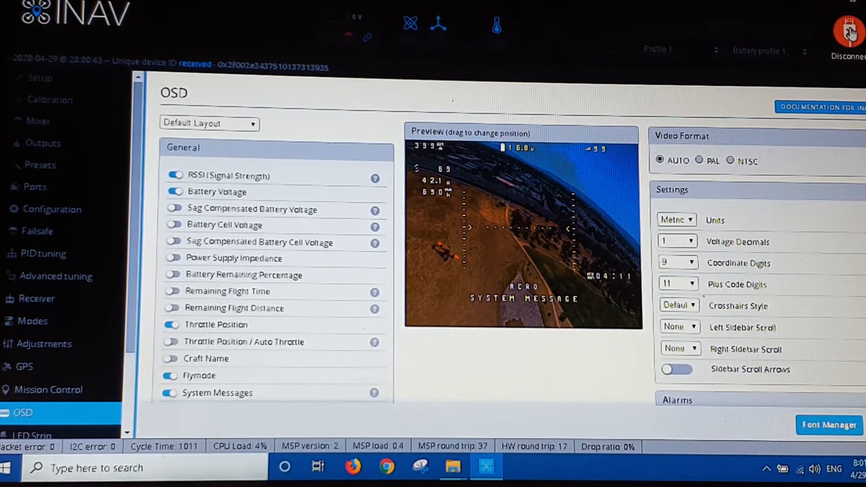
left_click(849, 32)
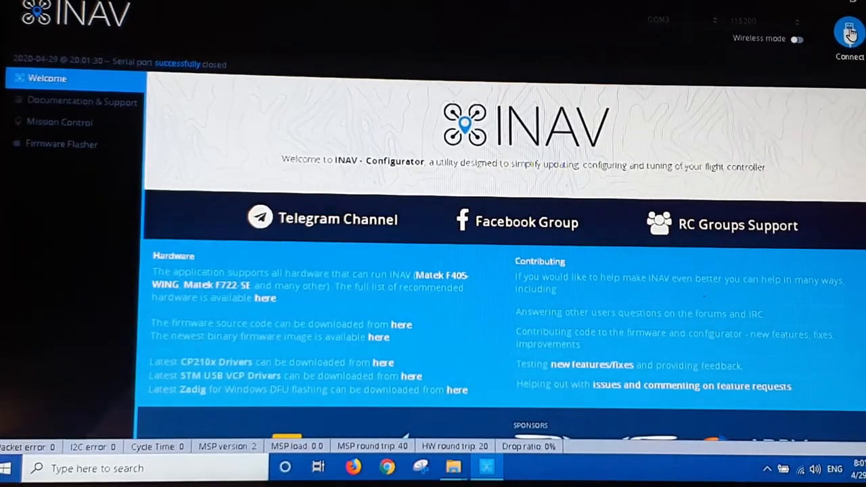